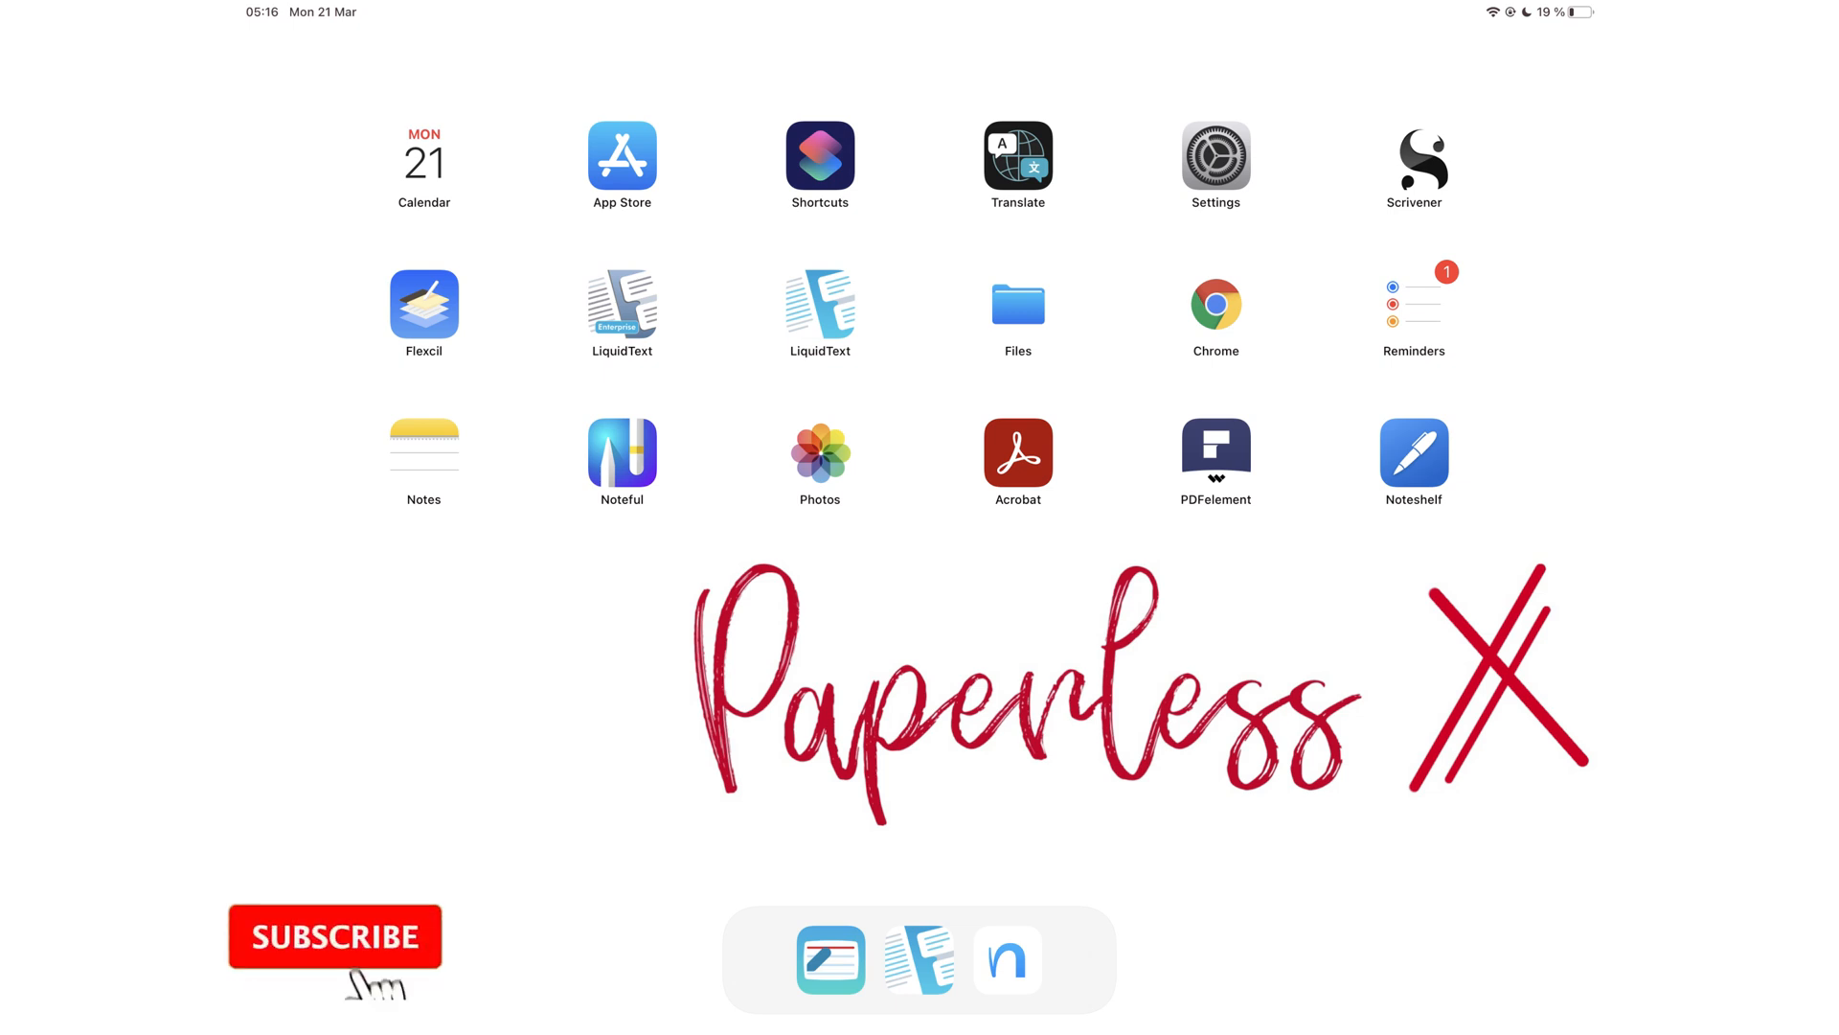
Step: Launch LiquidText from the Home Screen onto the annotated Light microscopes document
click(333, 937)
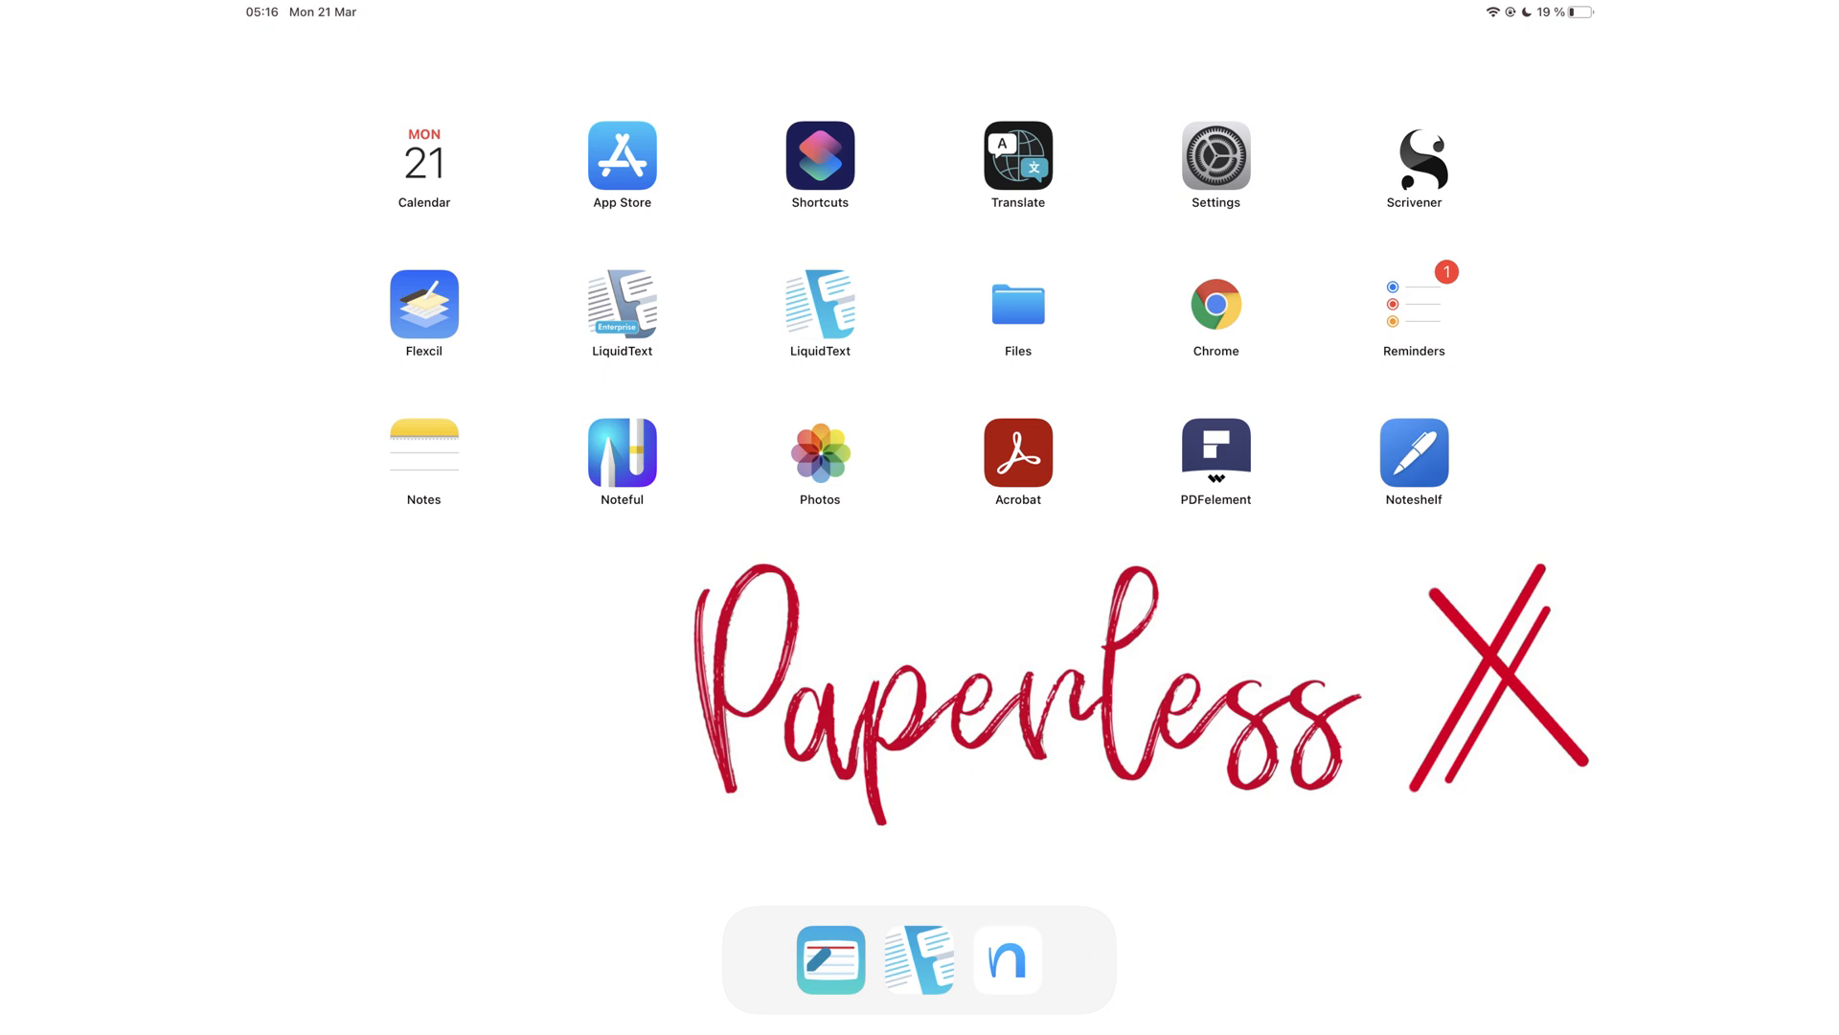
click(1015, 960)
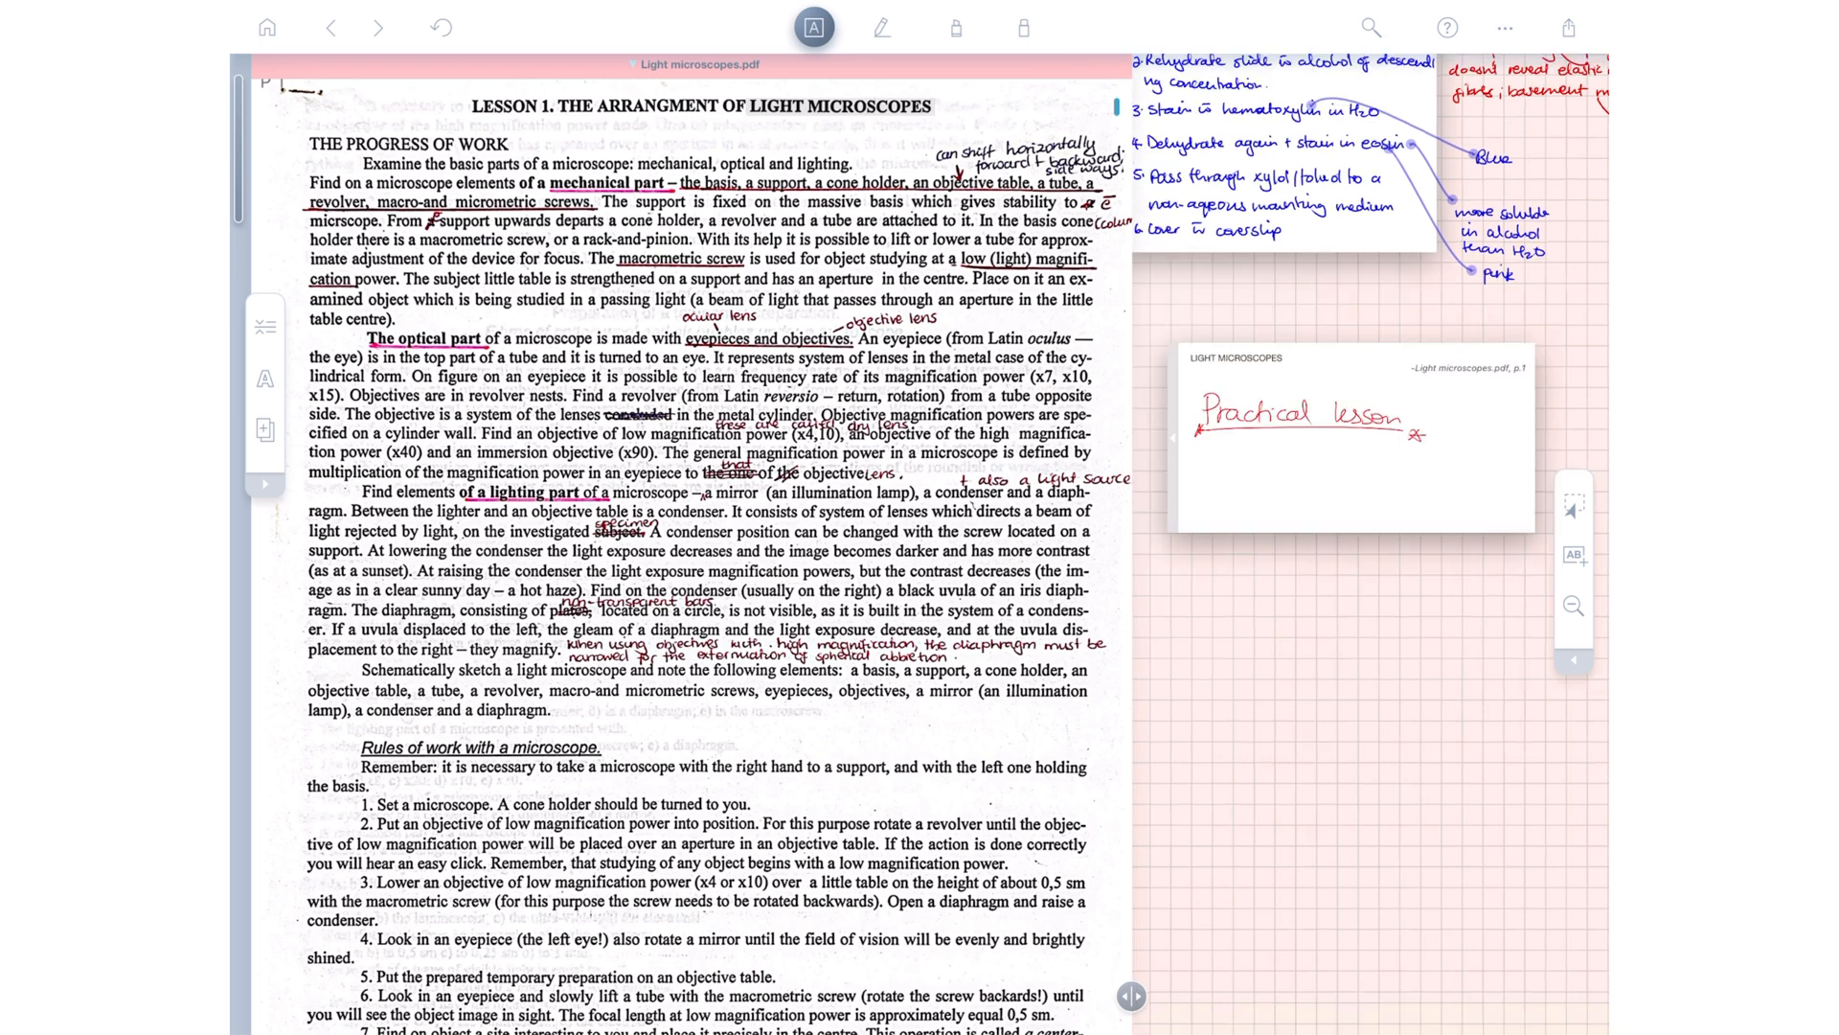
Step: Excerpt the mechanical-part passage to the workspace and search the document for 'Microscope'
double_click(582, 184)
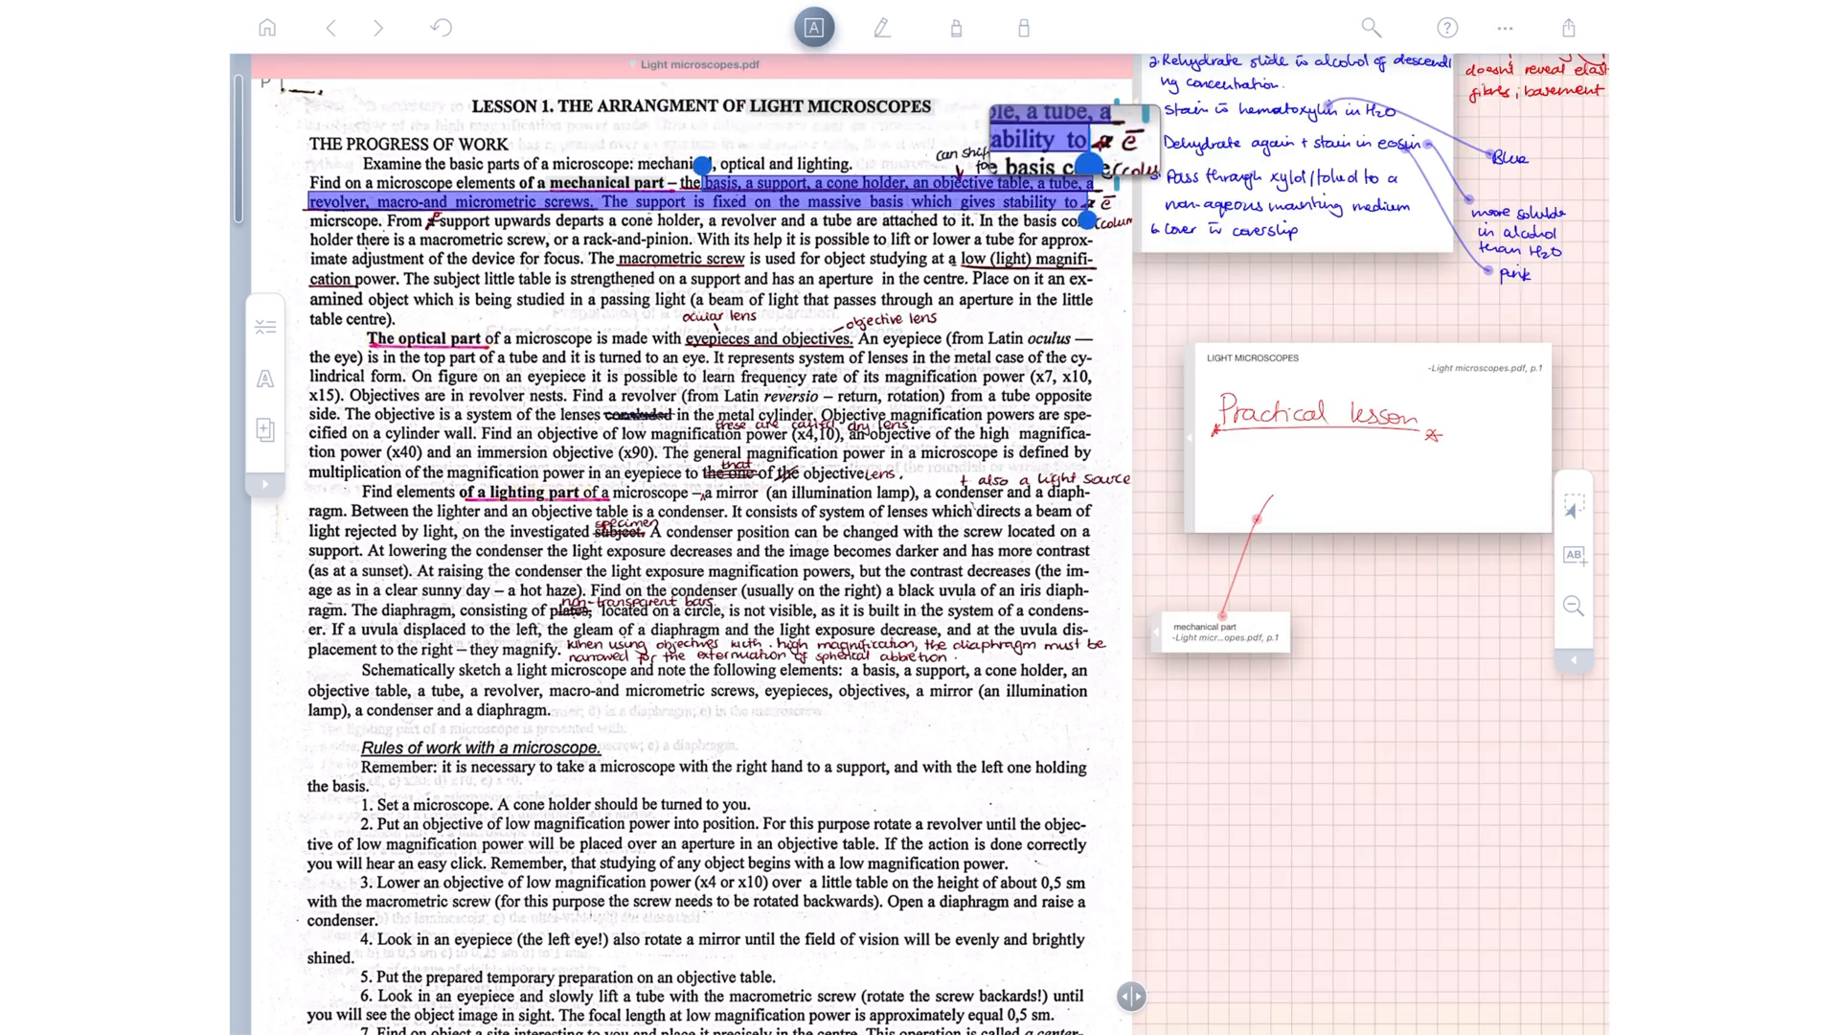
click(704, 184)
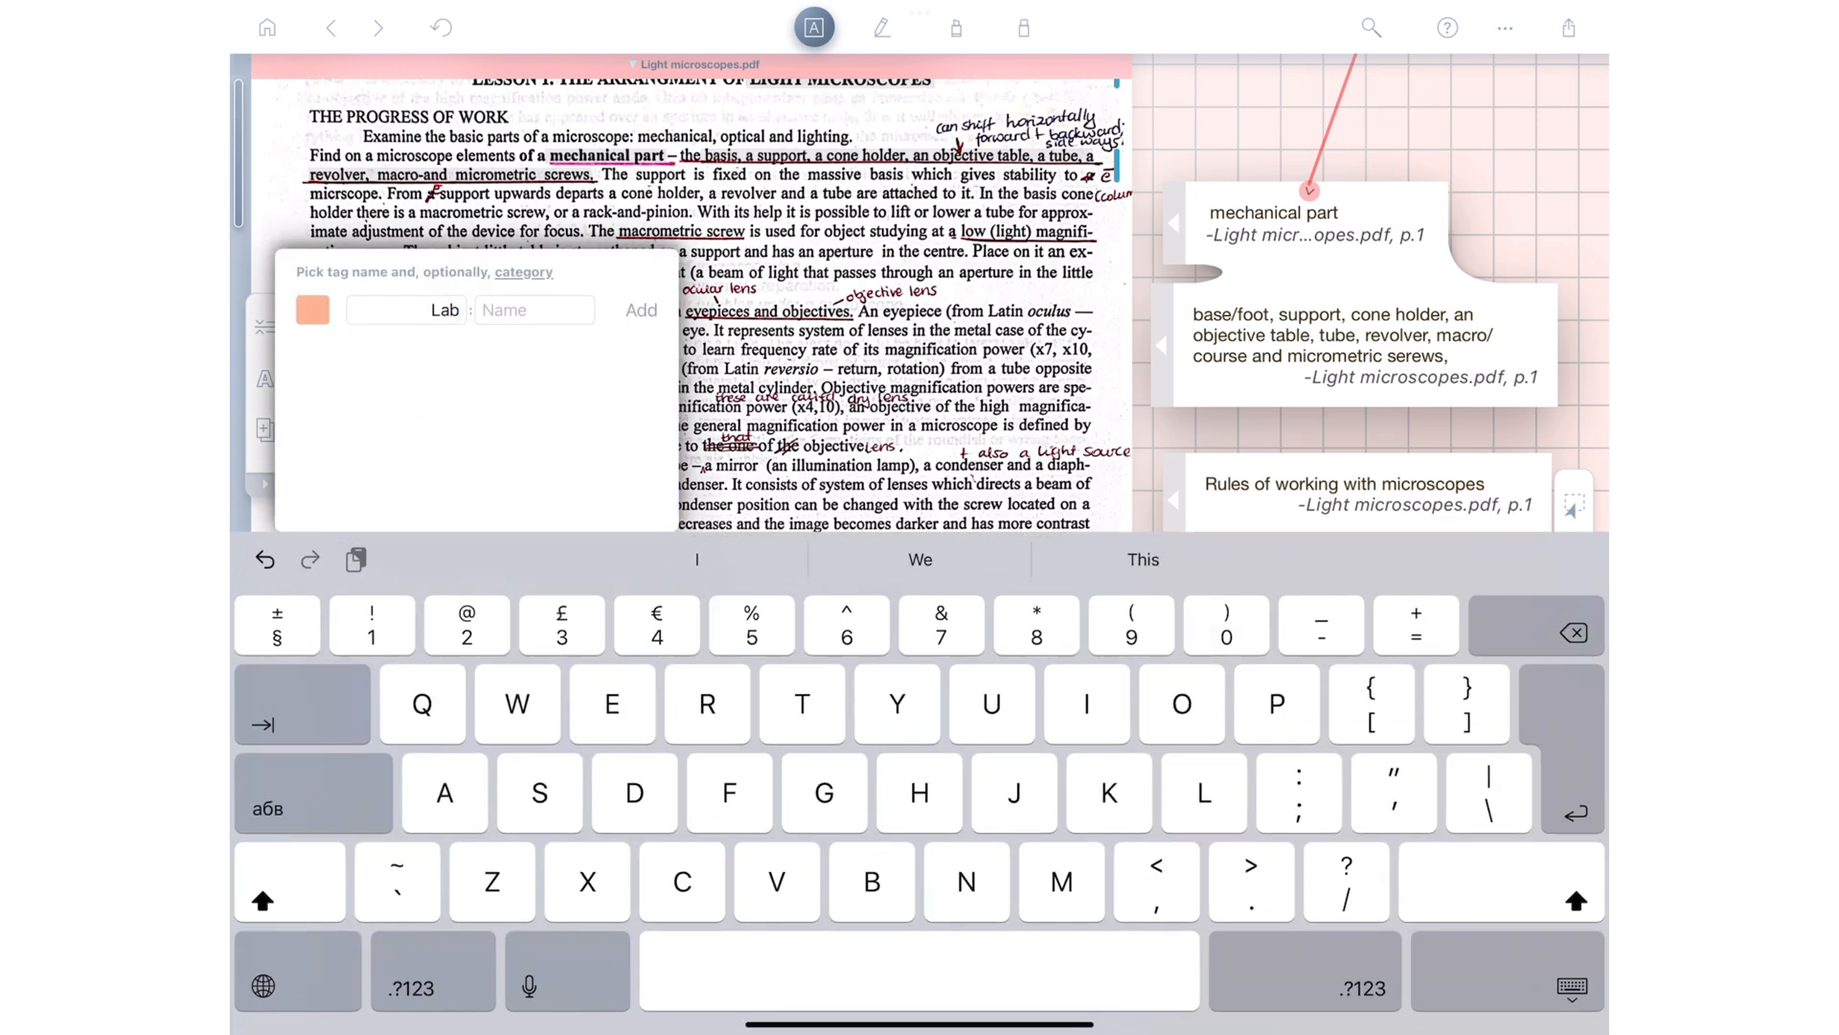
click(1371, 25)
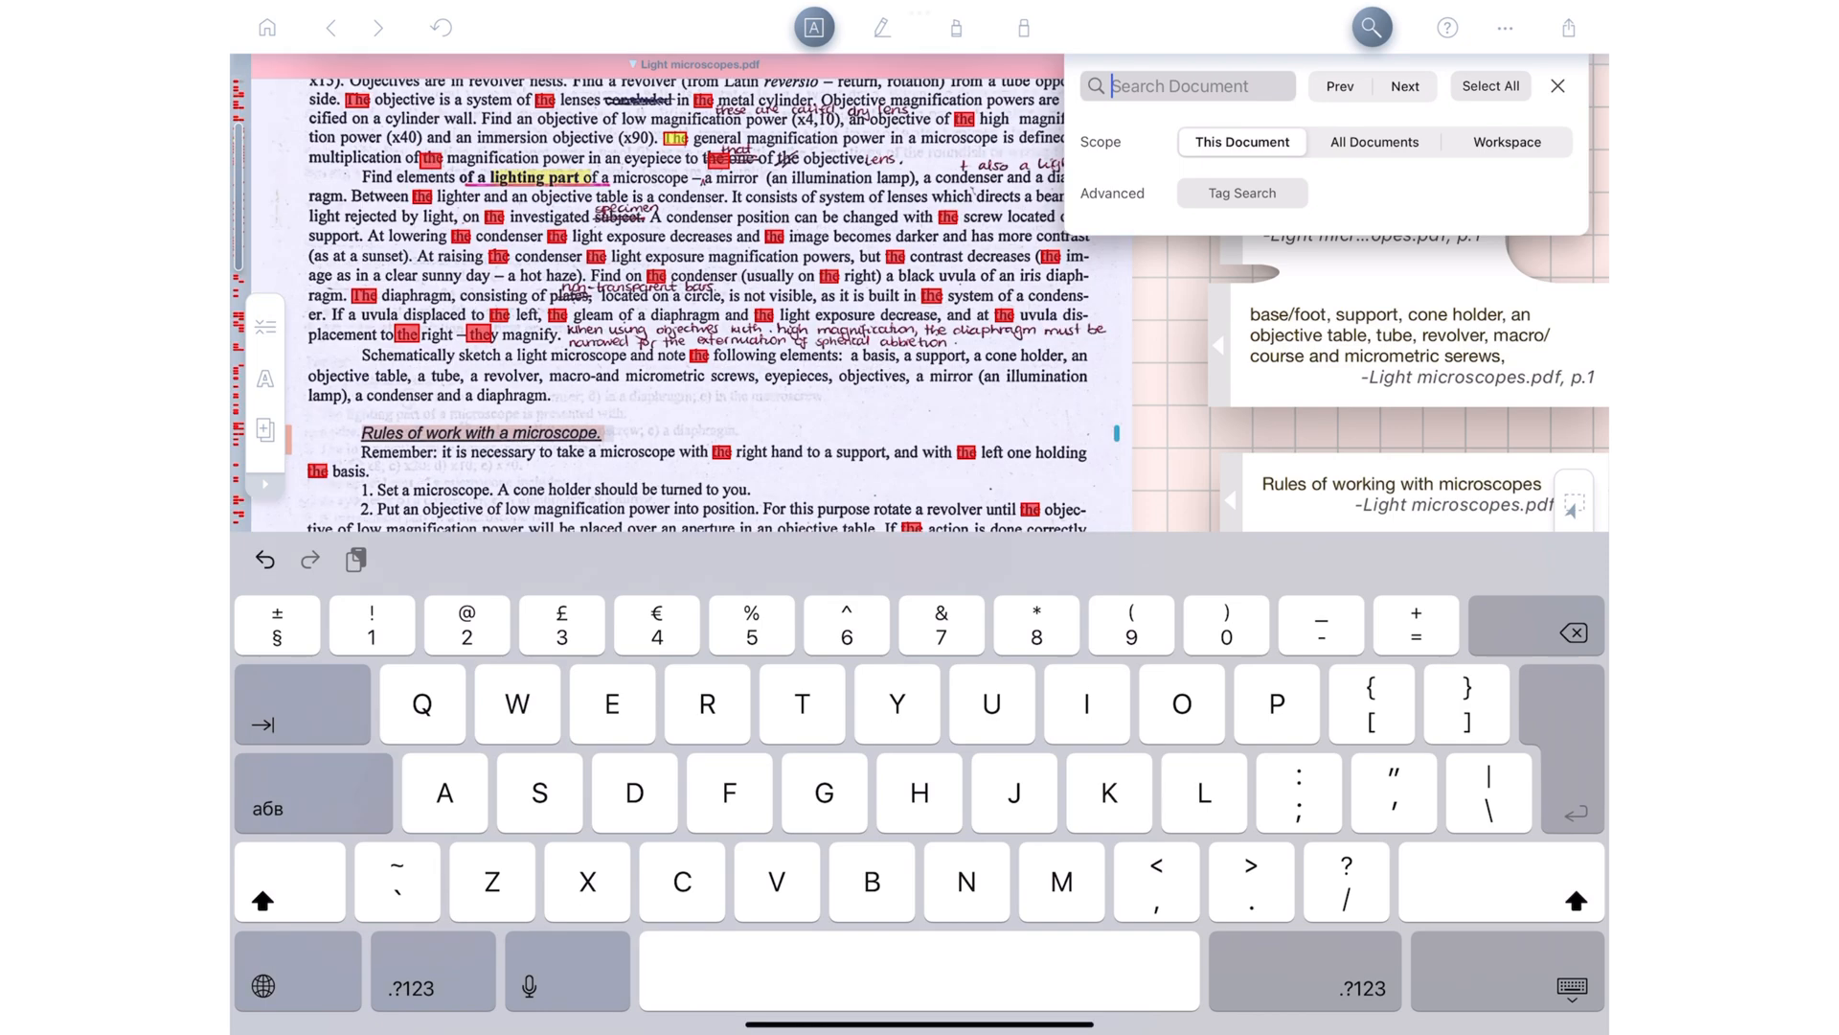
text(Microscope)
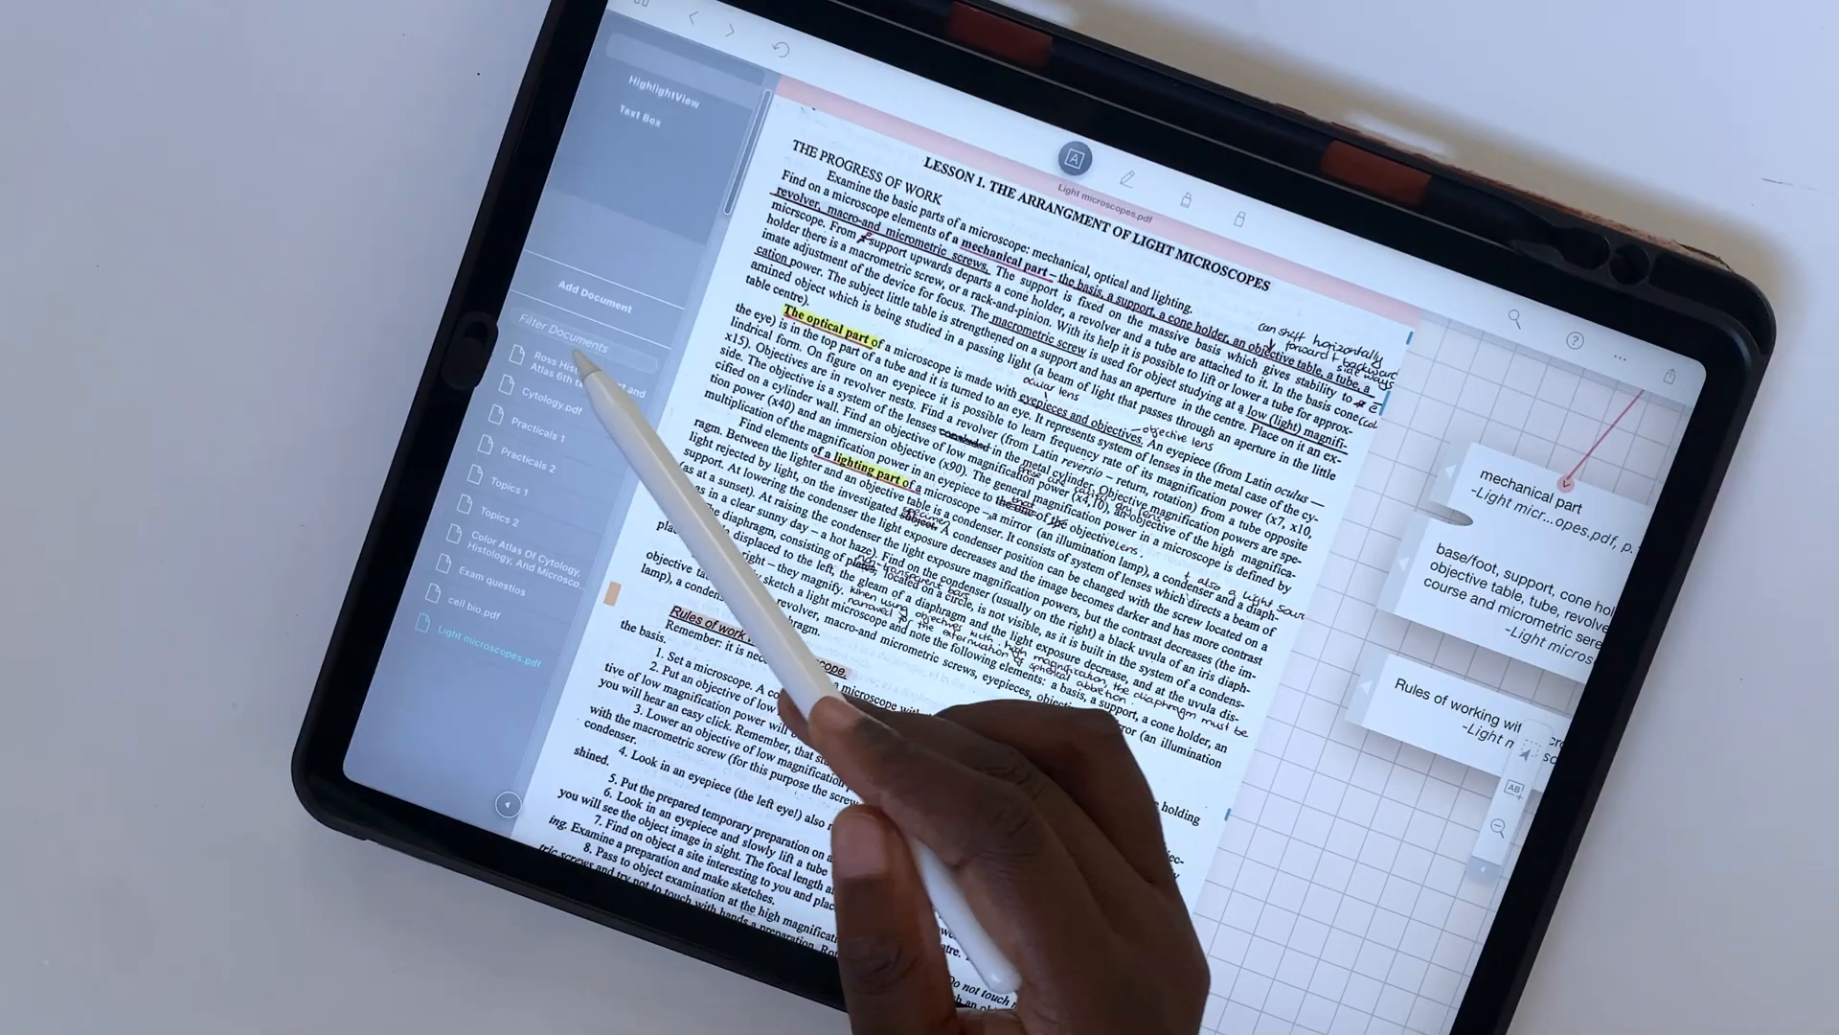
Step: Enable Instant OCR for the Light microscopes document in its OCR Text Detection settings
click(1086, 163)
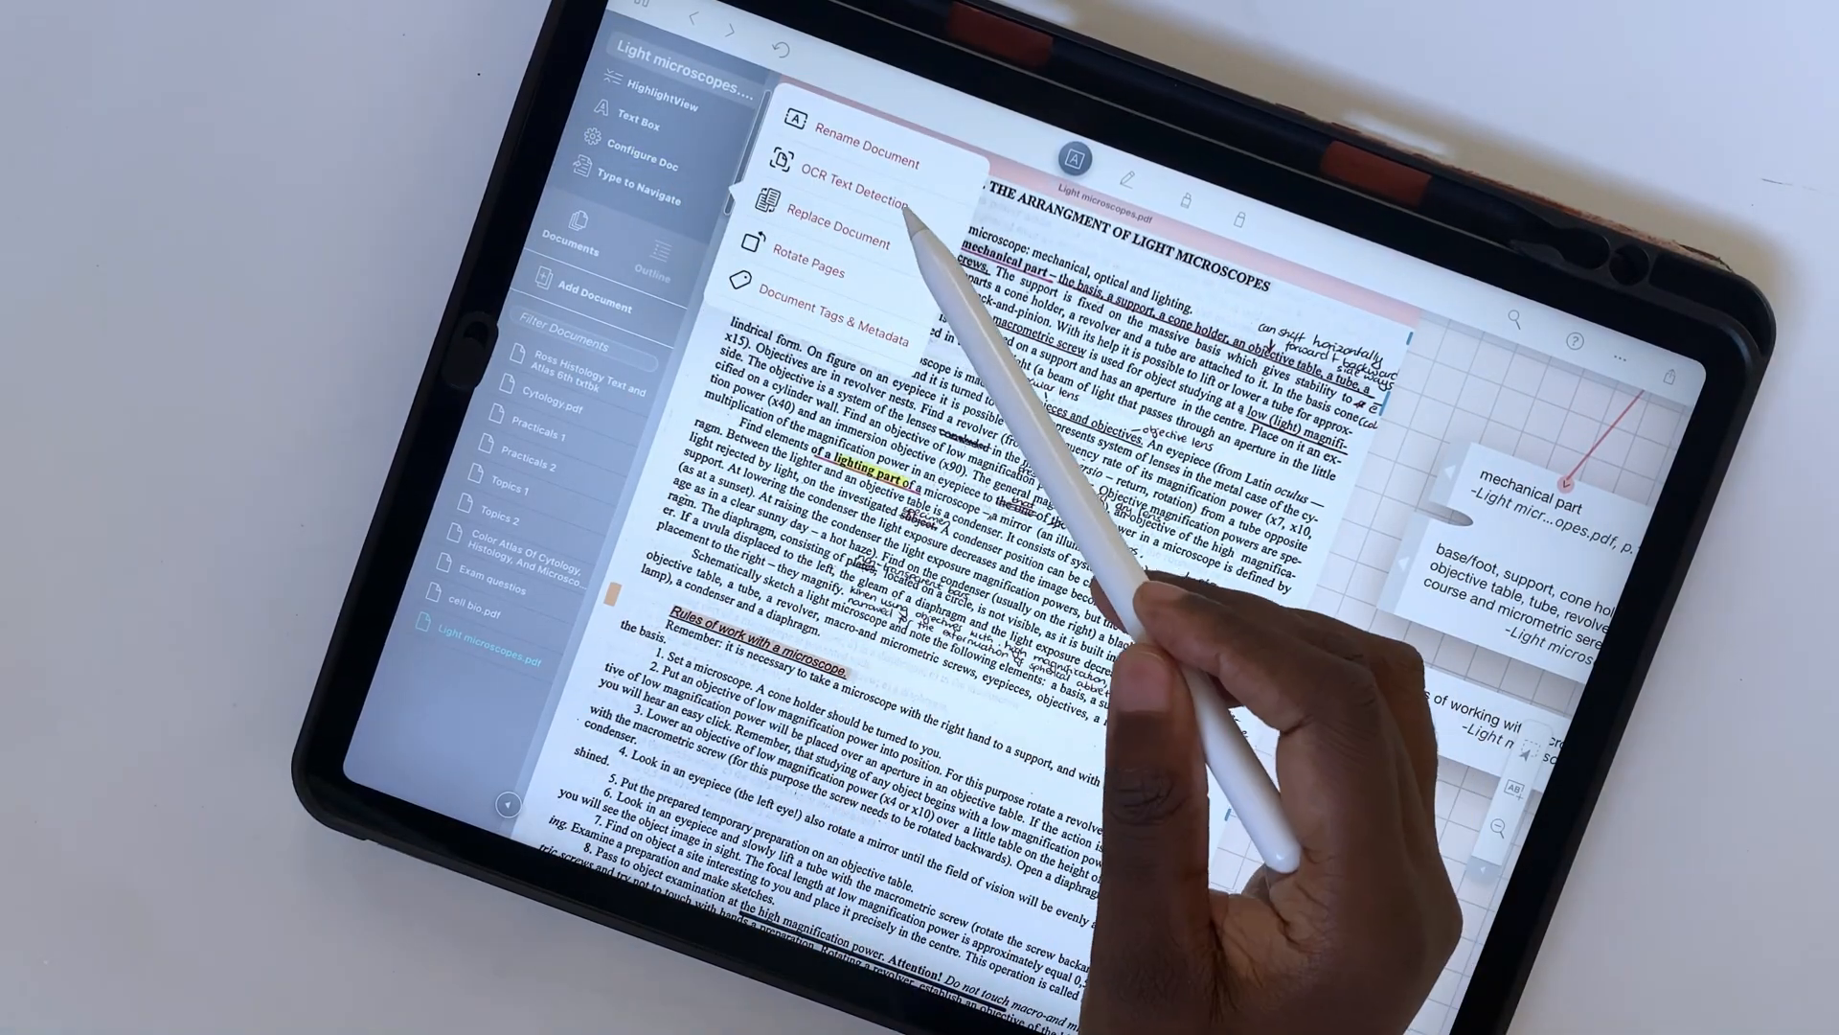
click(840, 203)
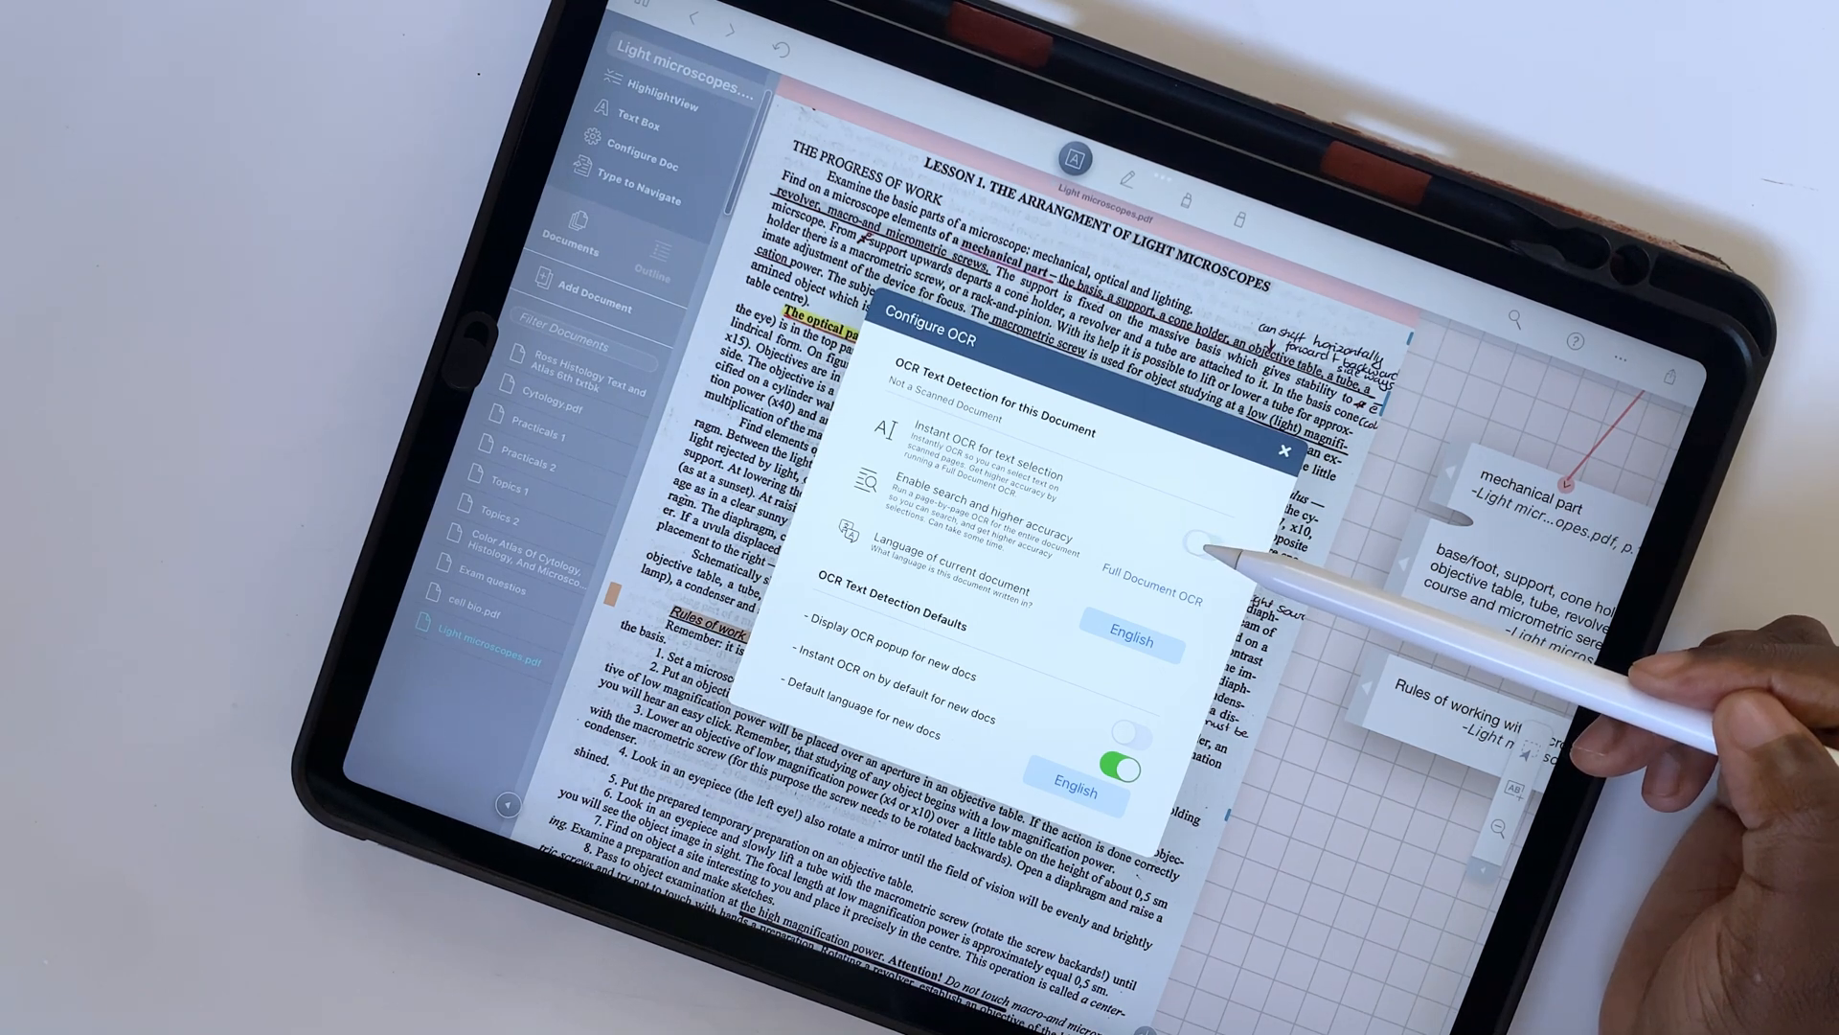
click(1203, 542)
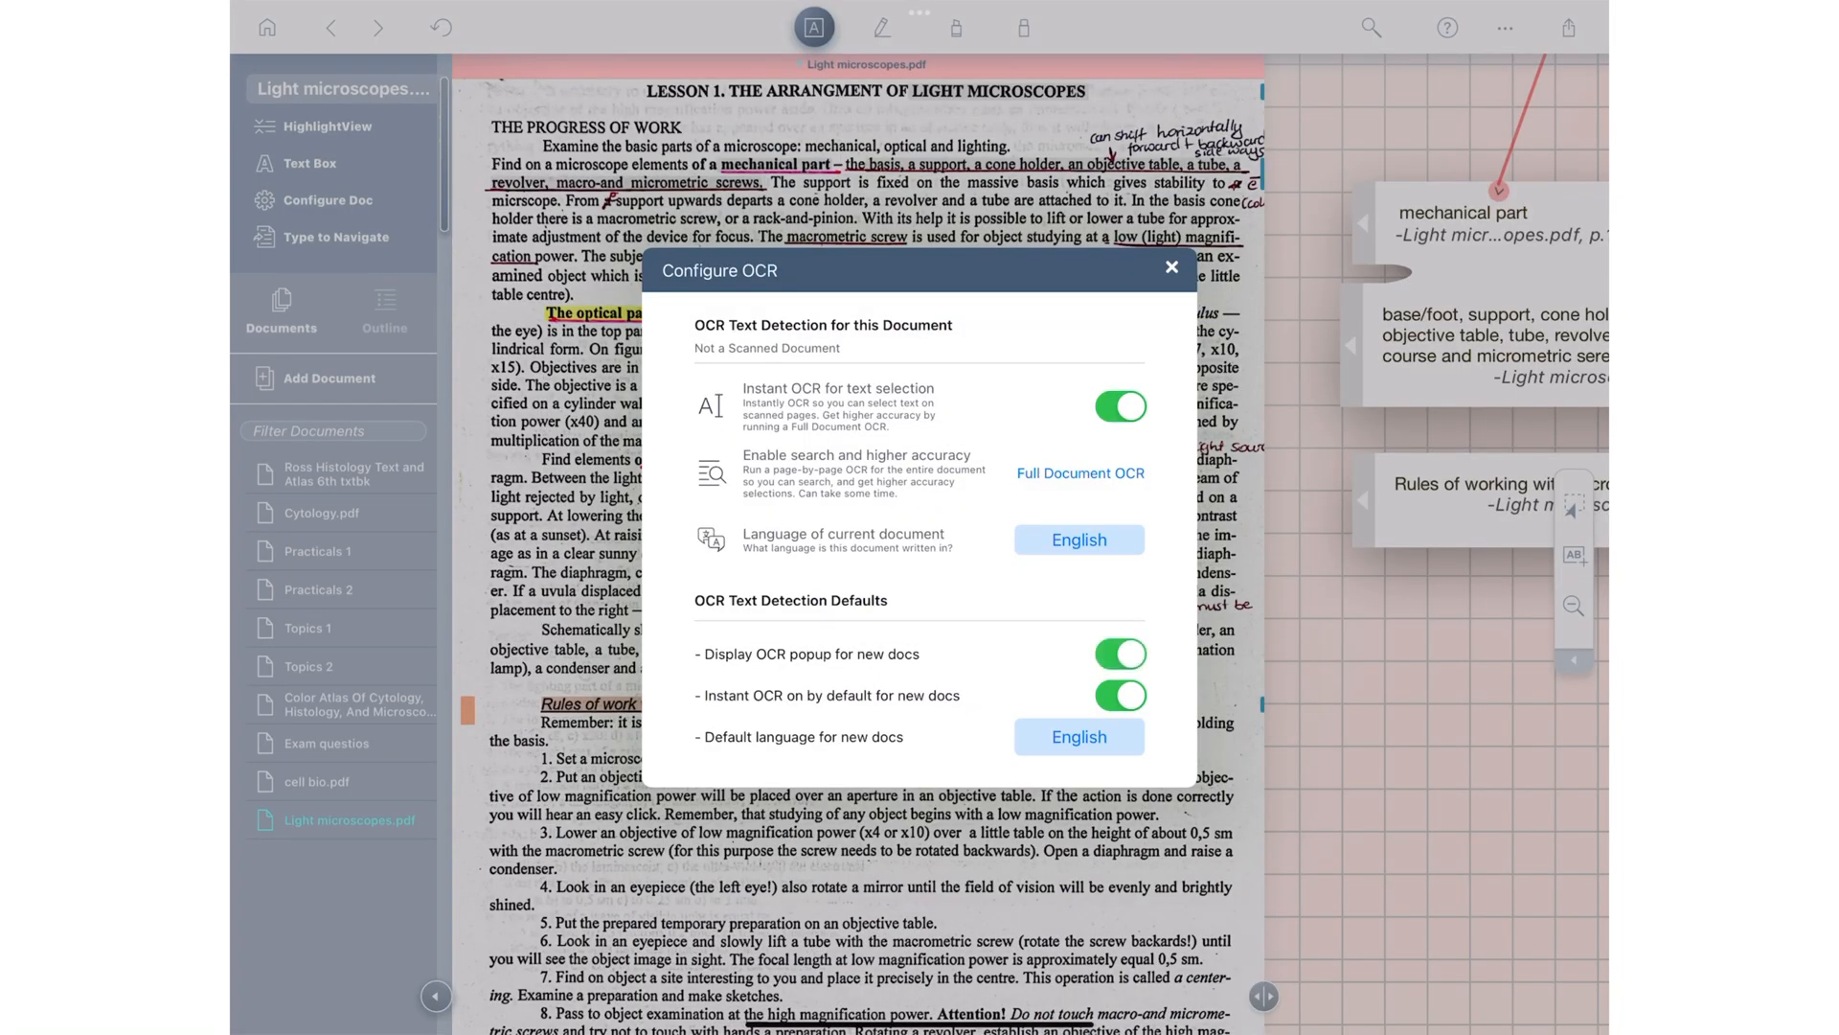
click(1119, 654)
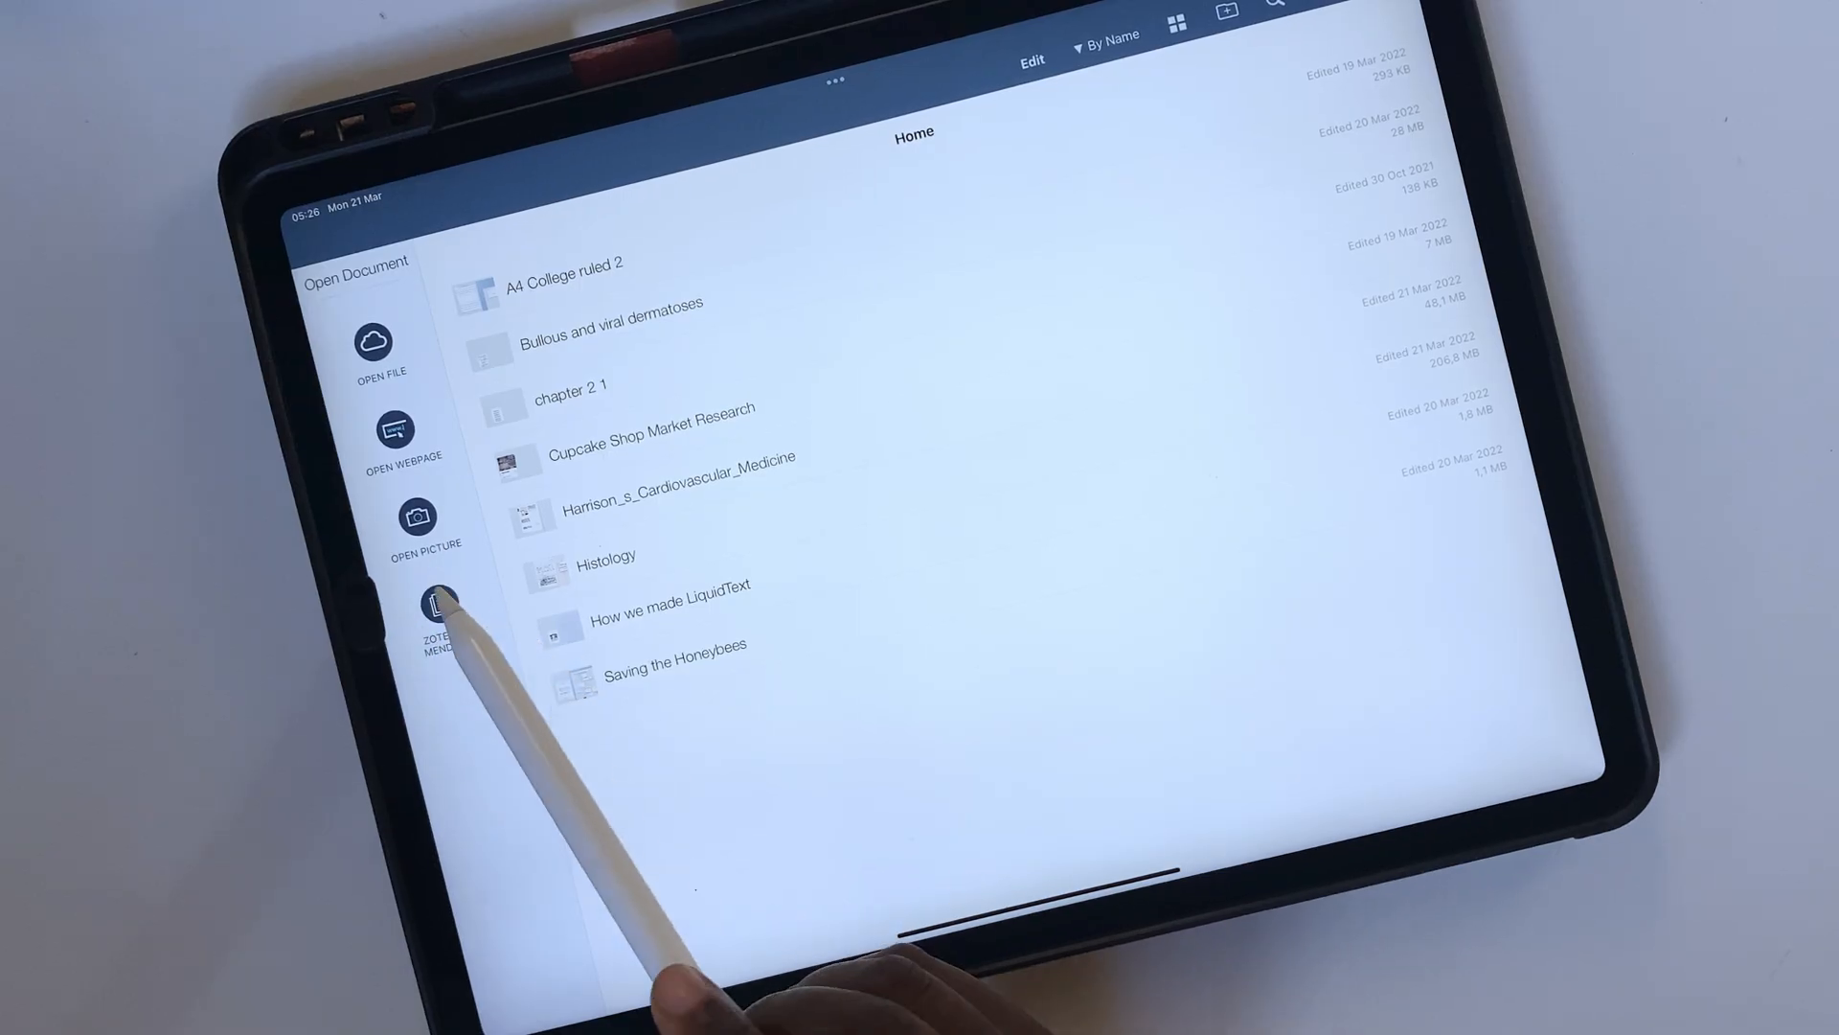
Step: Choose Zotero from the Zotero & Mendeley import options and start entering the username
click(433, 606)
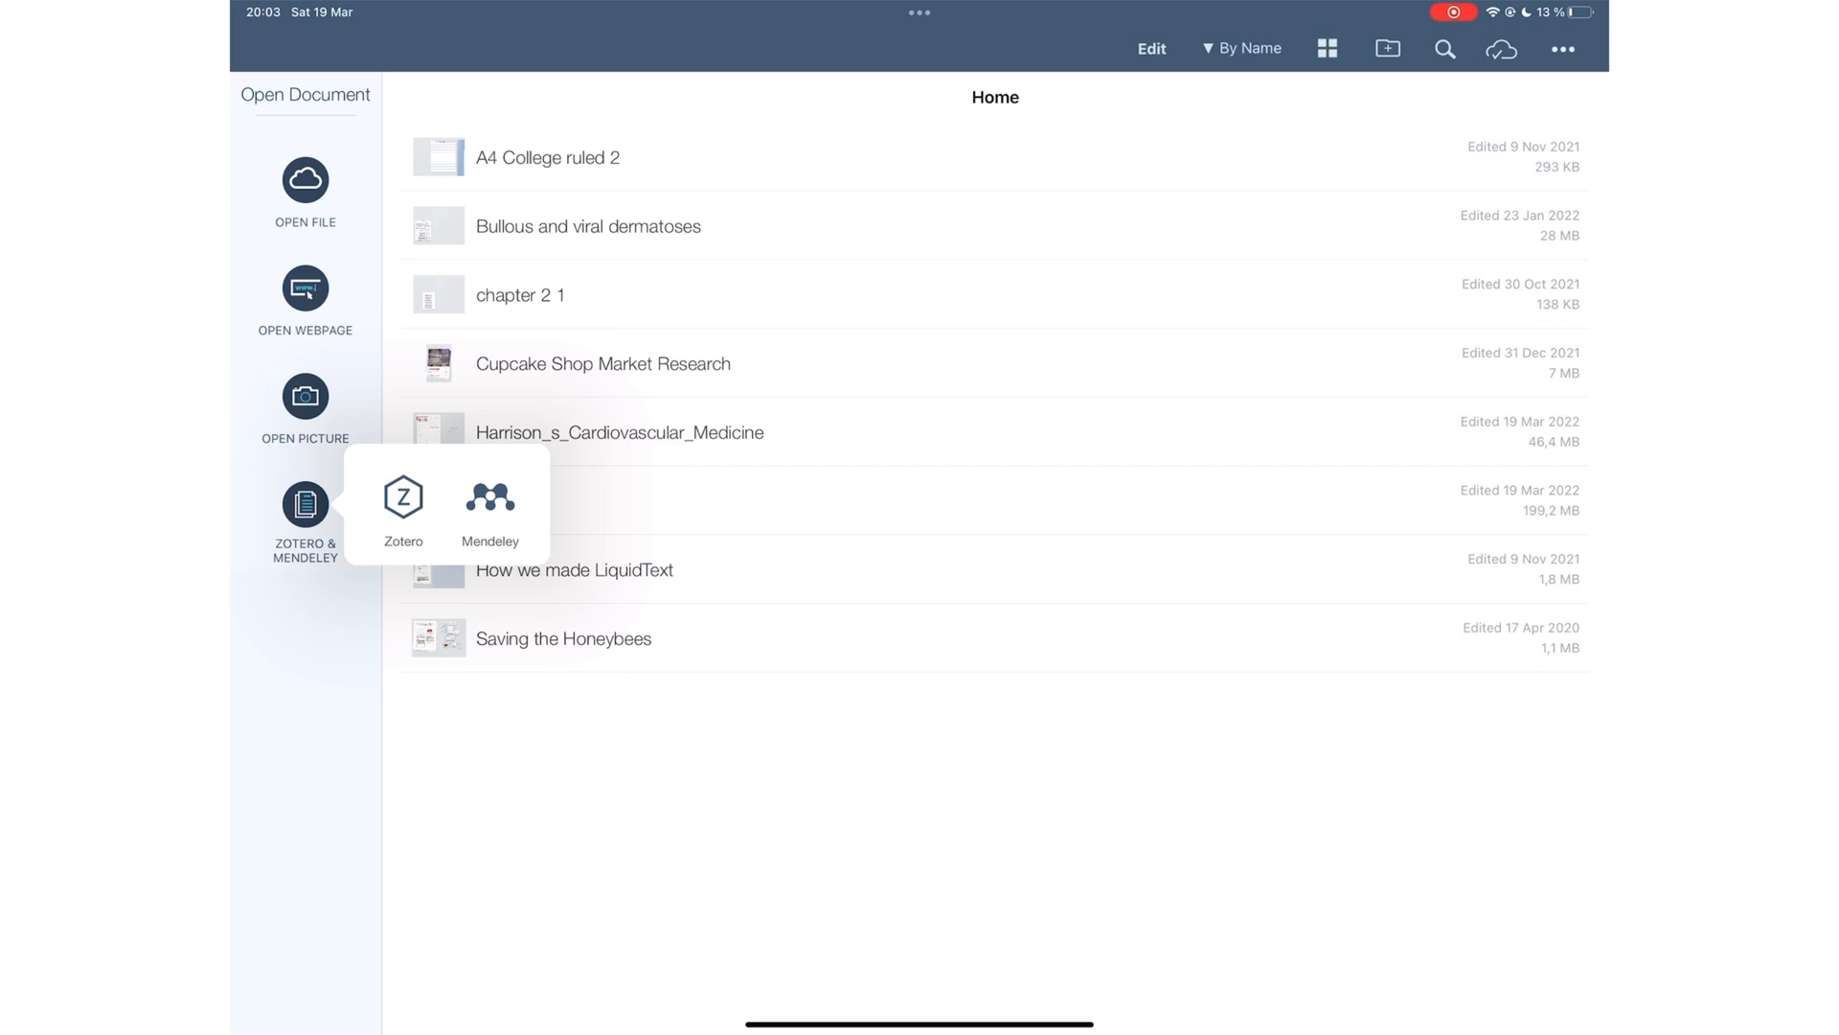
click(402, 498)
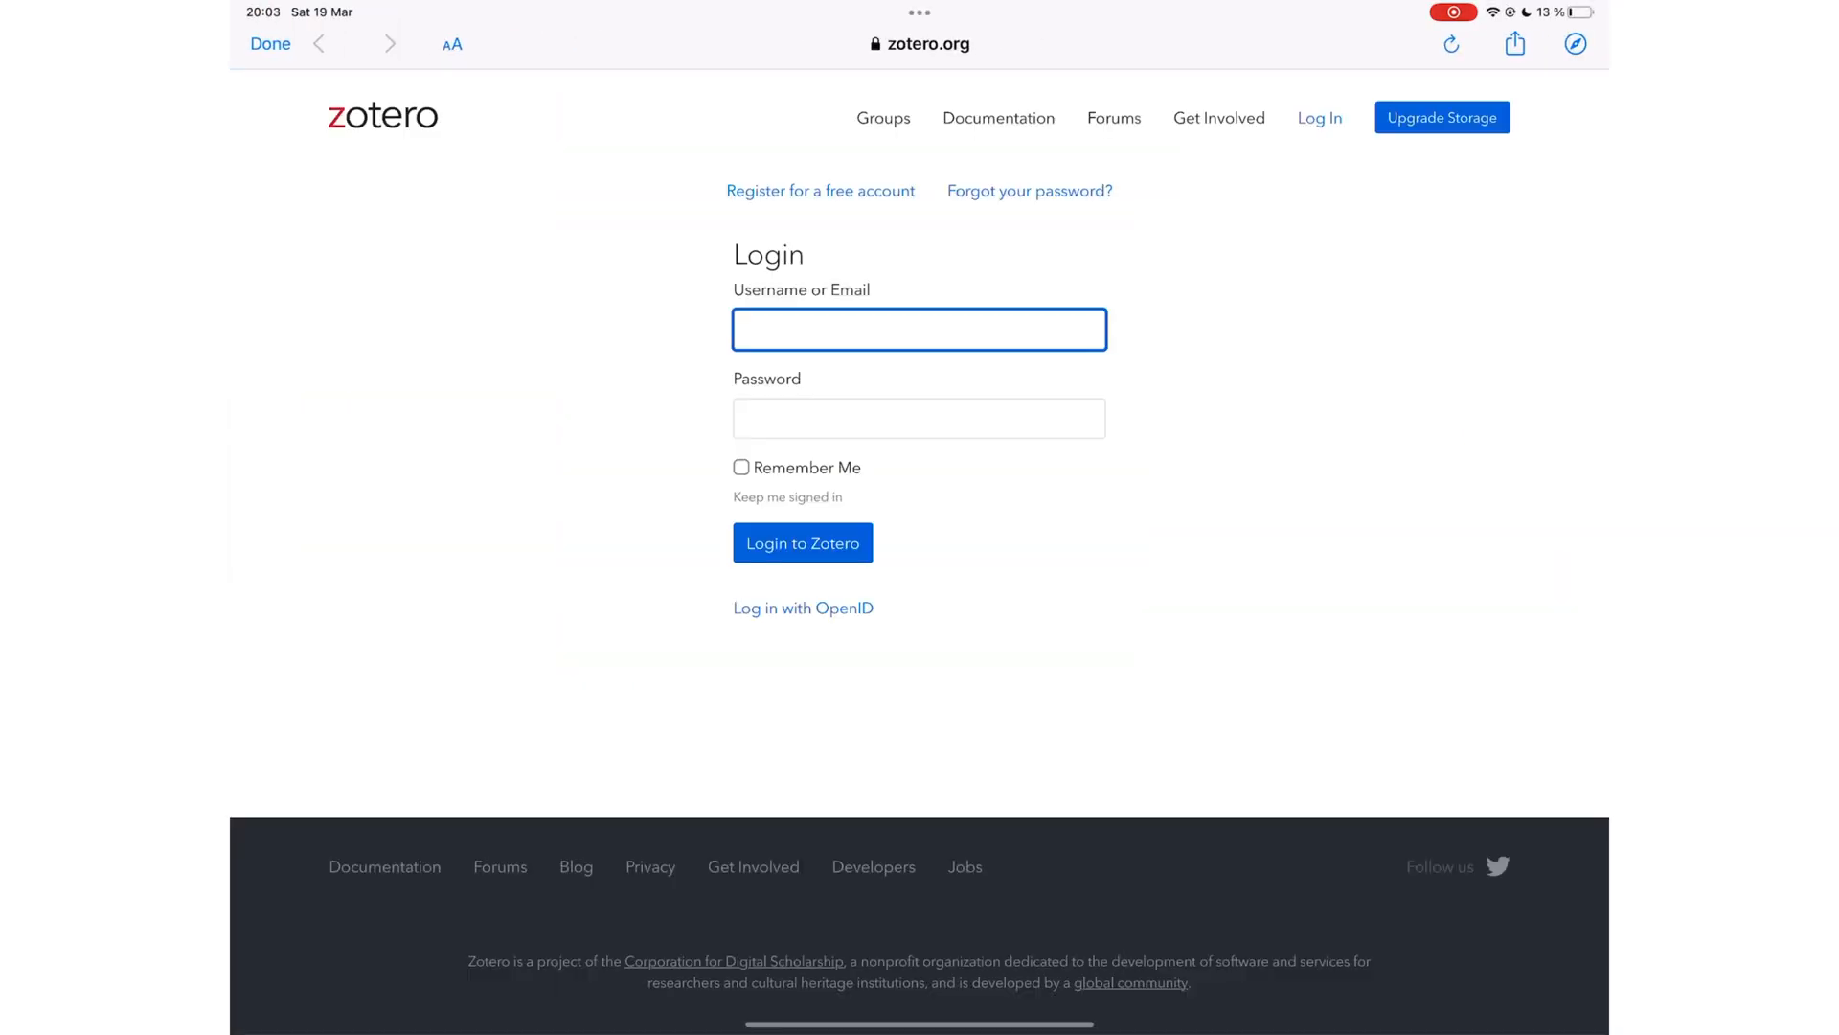
click(920, 330)
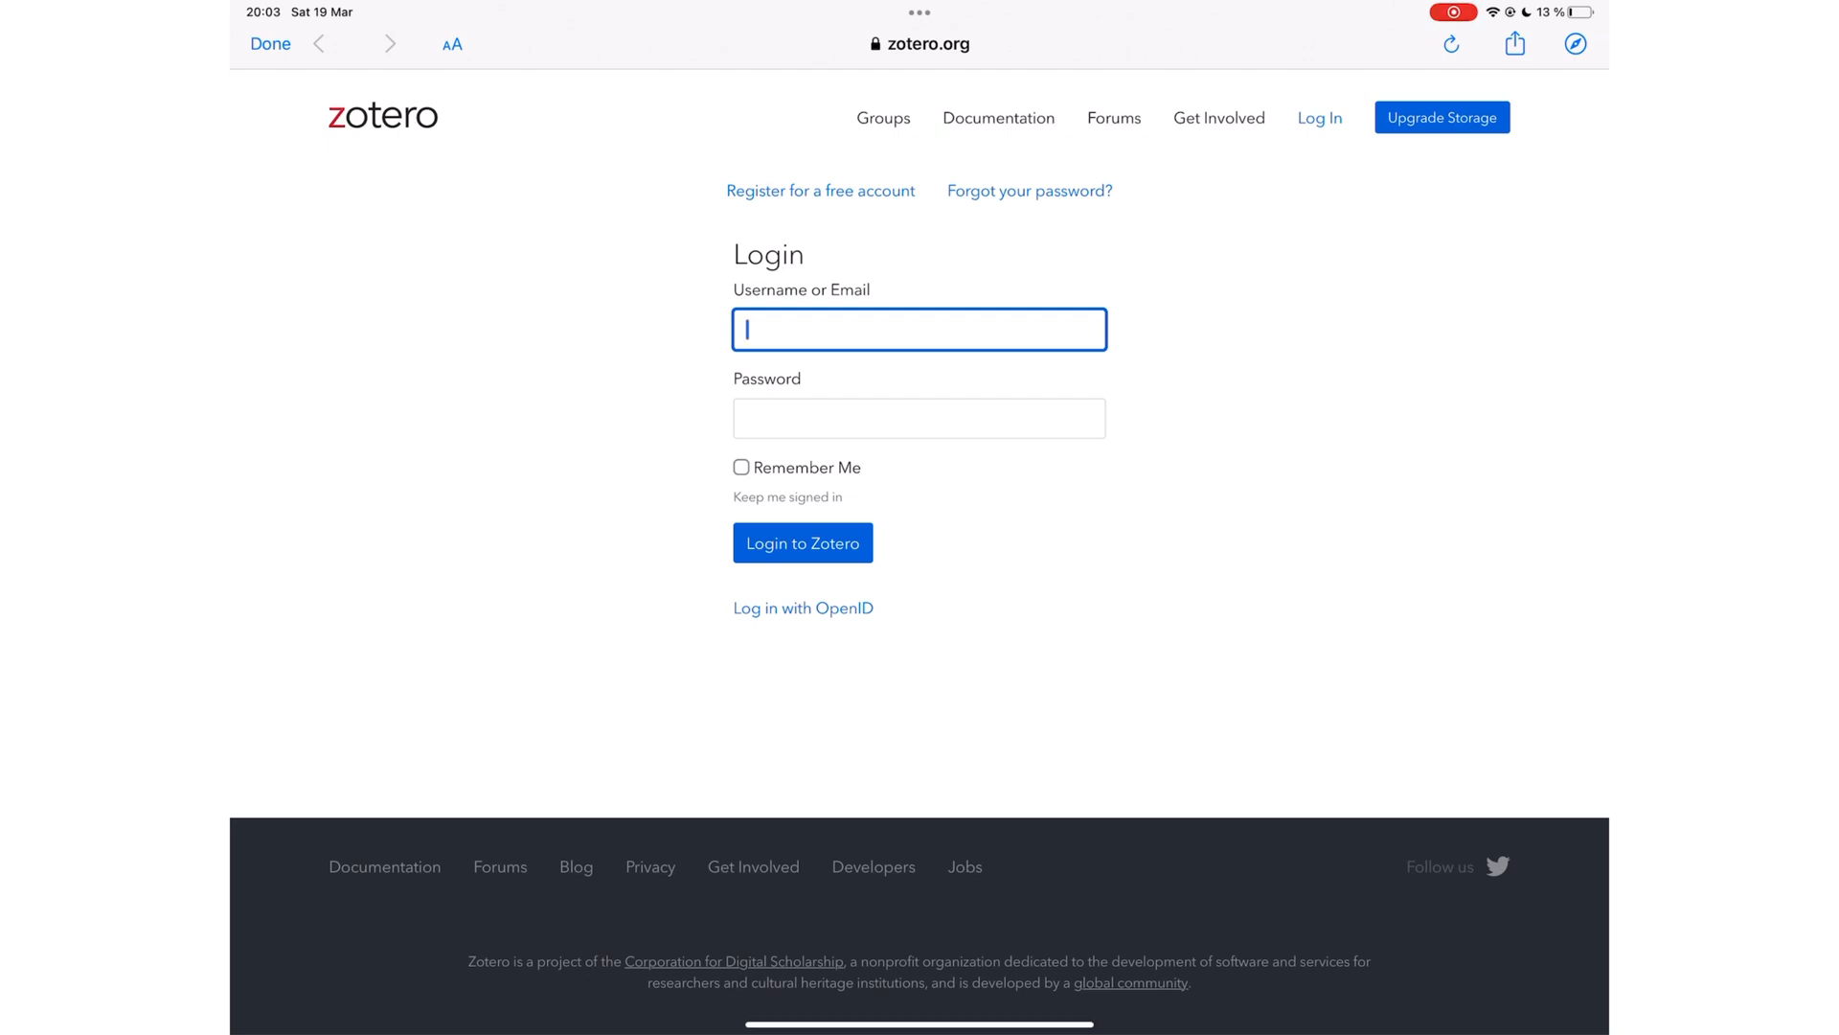
click(920, 418)
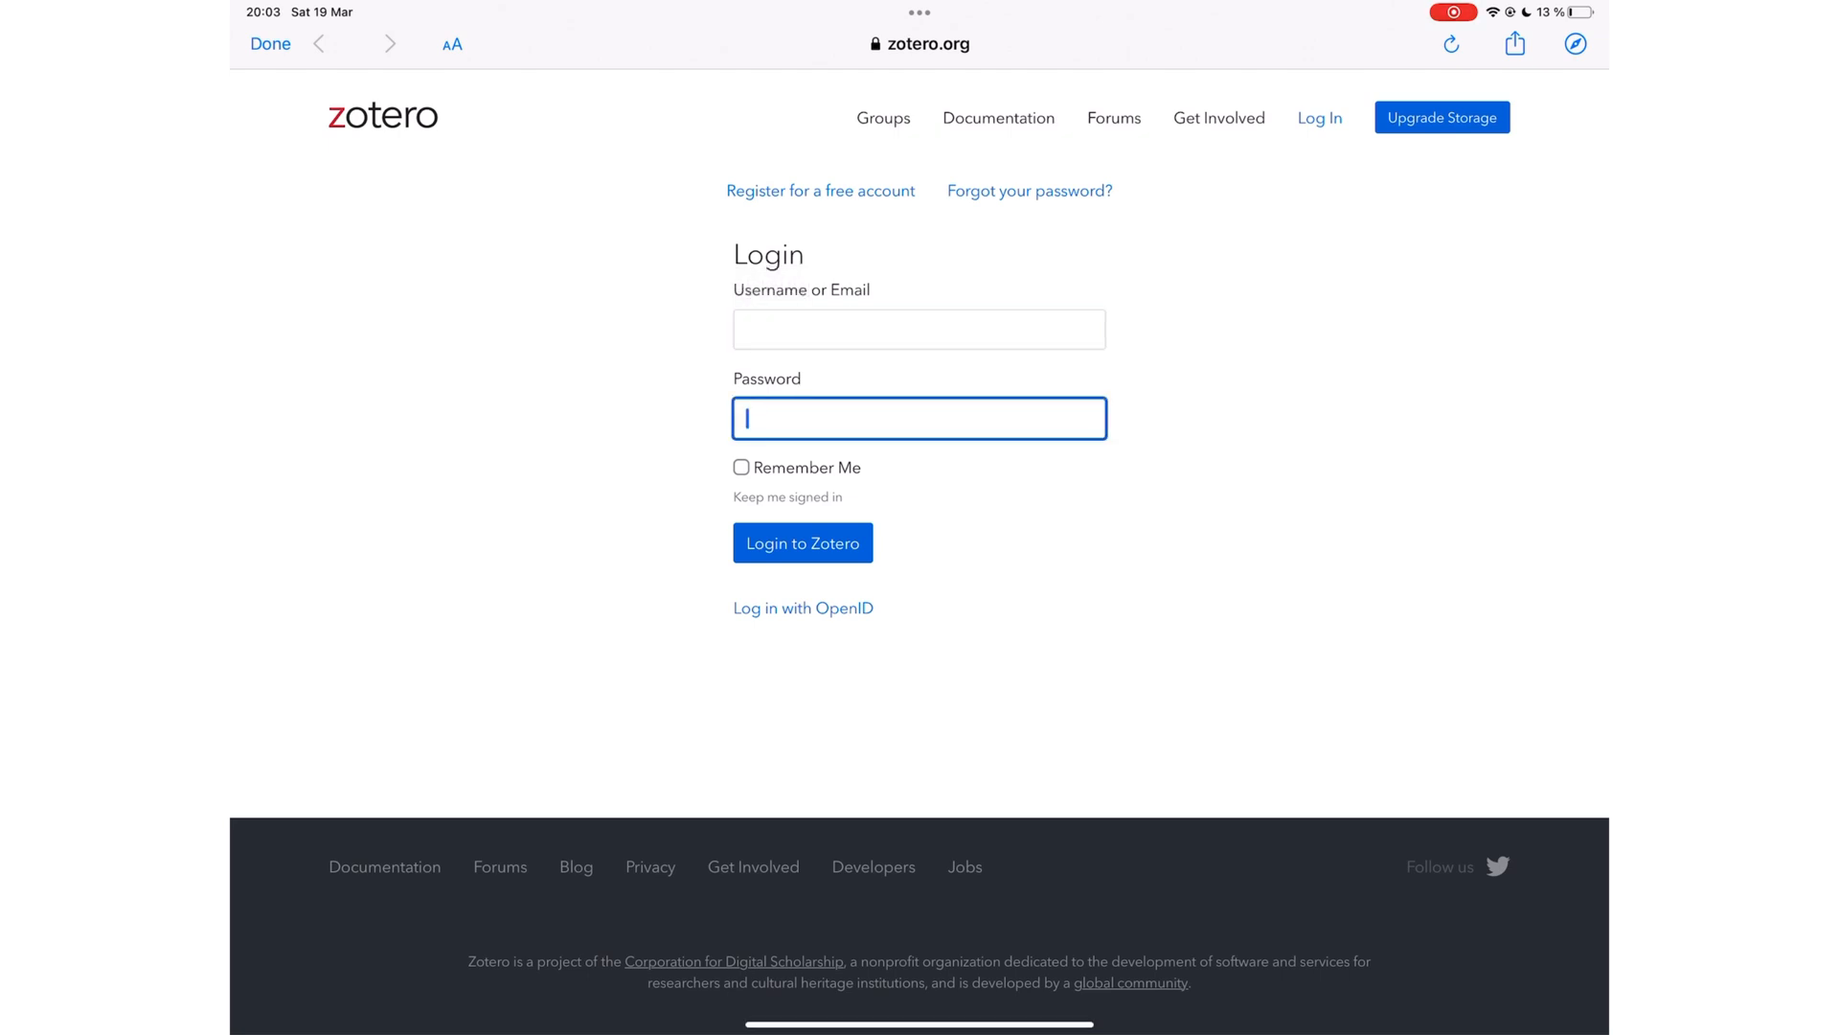
click(920, 329)
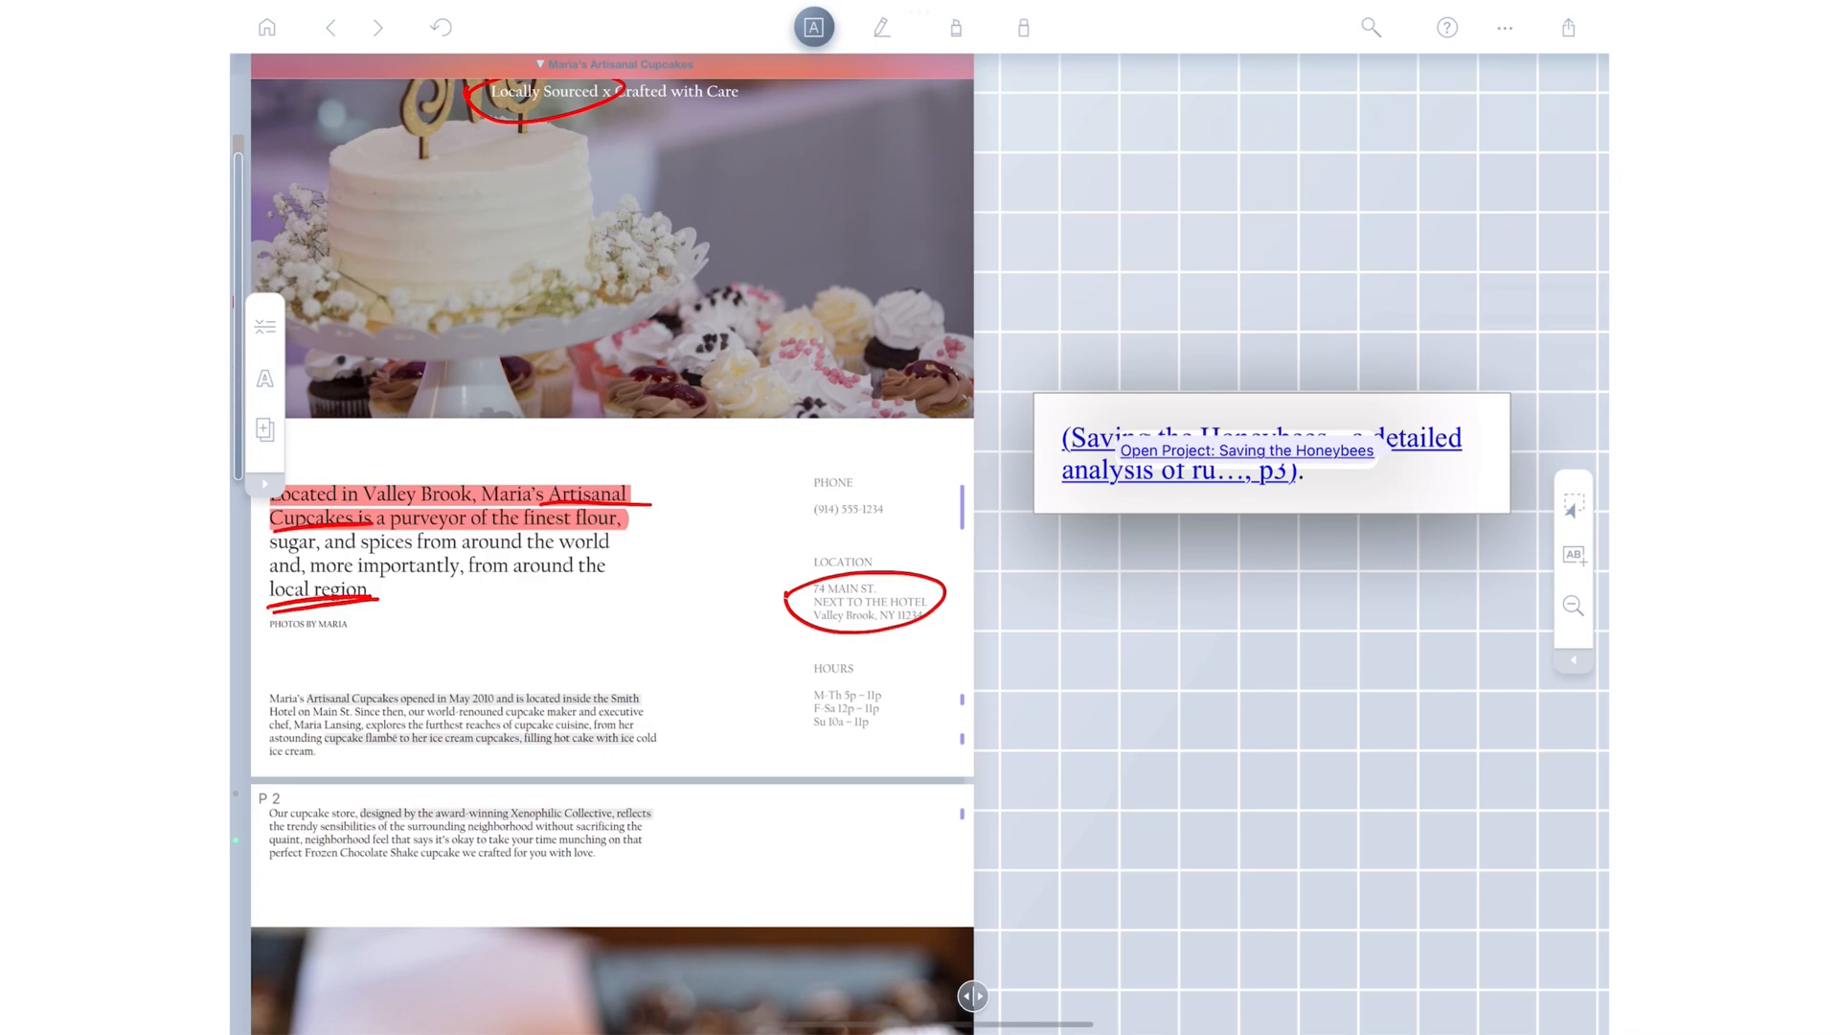
Step: Copy the link to the Saving the Honeybees excerpt for use in another app
click(1246, 450)
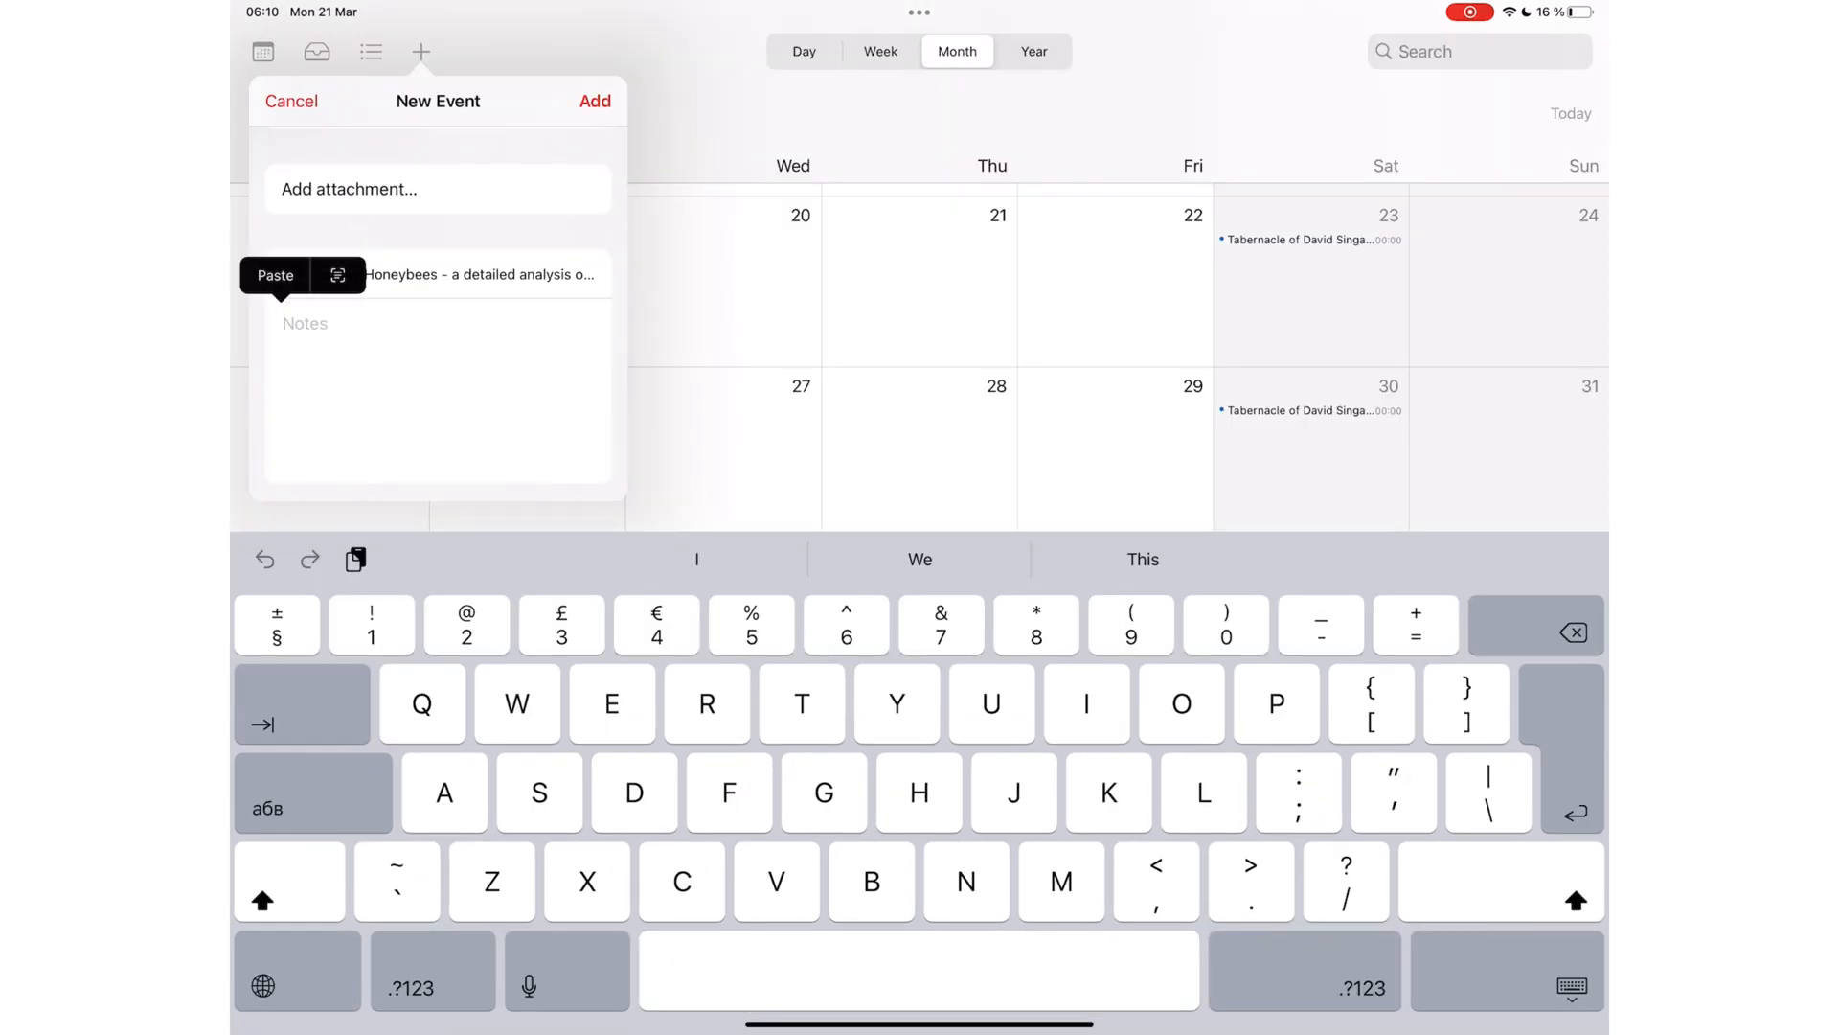
Step: Paste the honeybees lt://open link into the new event's notes and follow it back
click(273, 275)
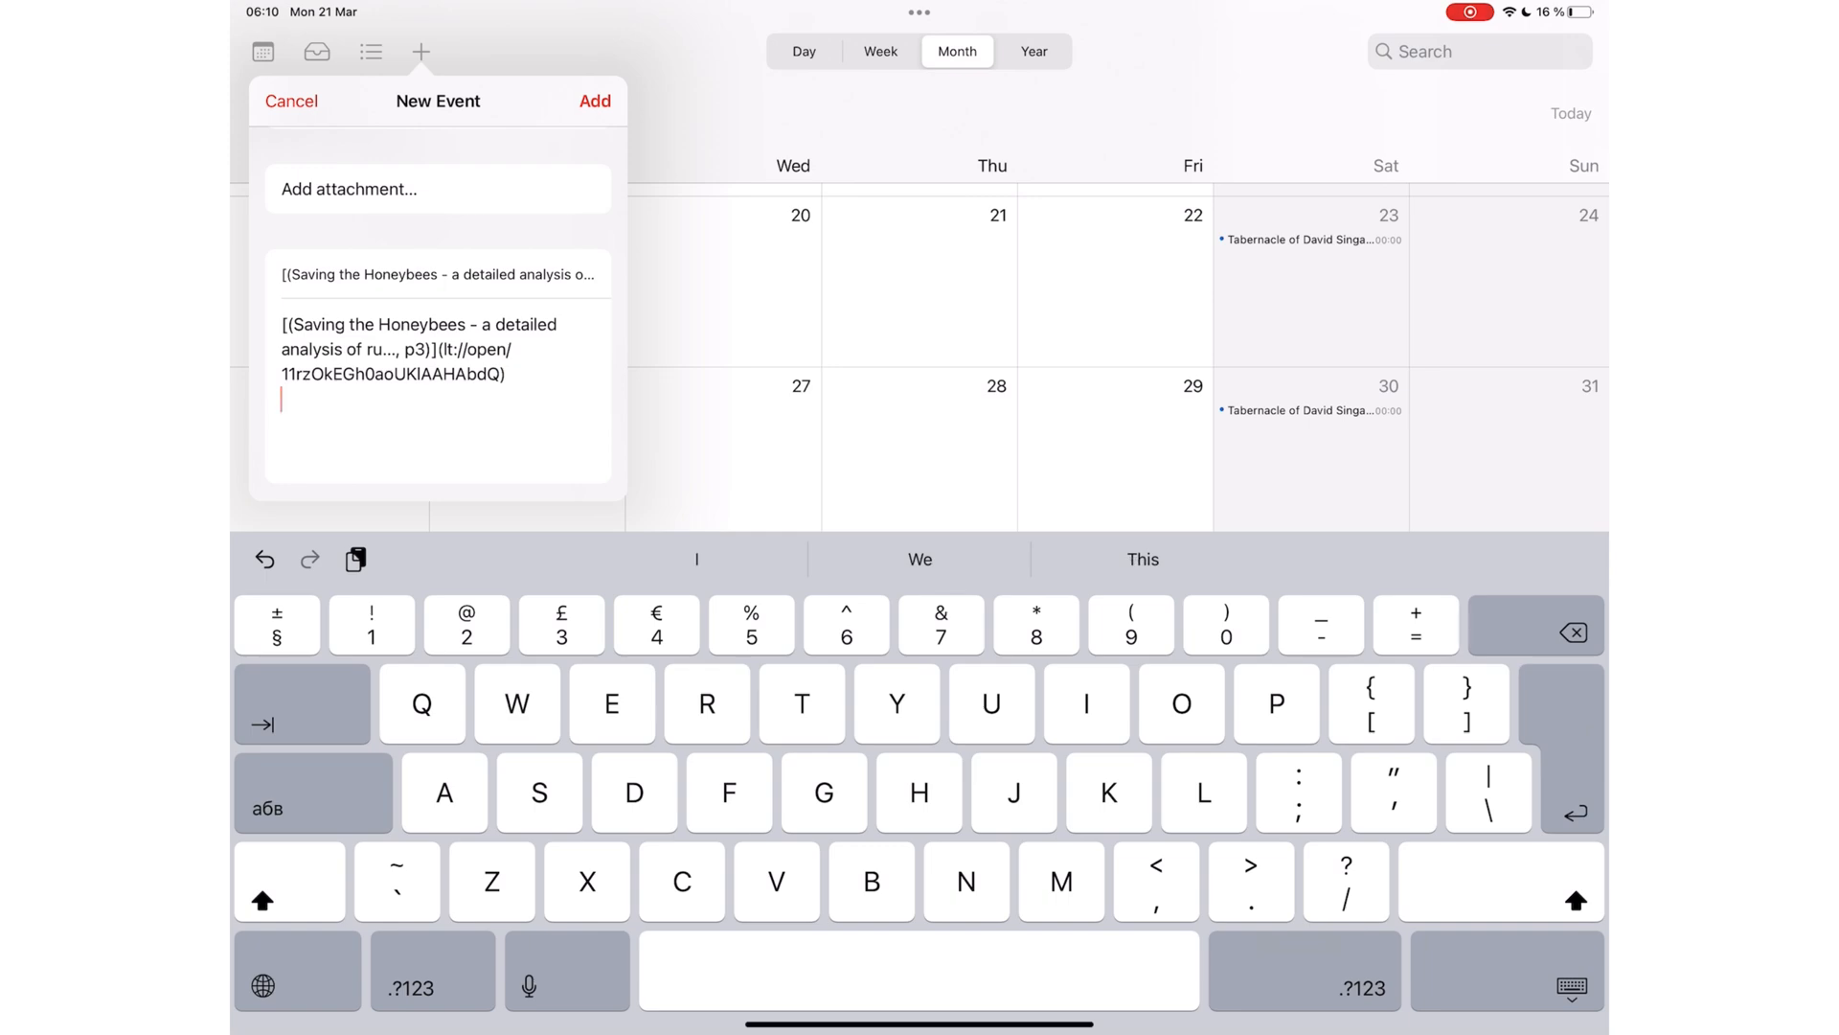
click(594, 100)
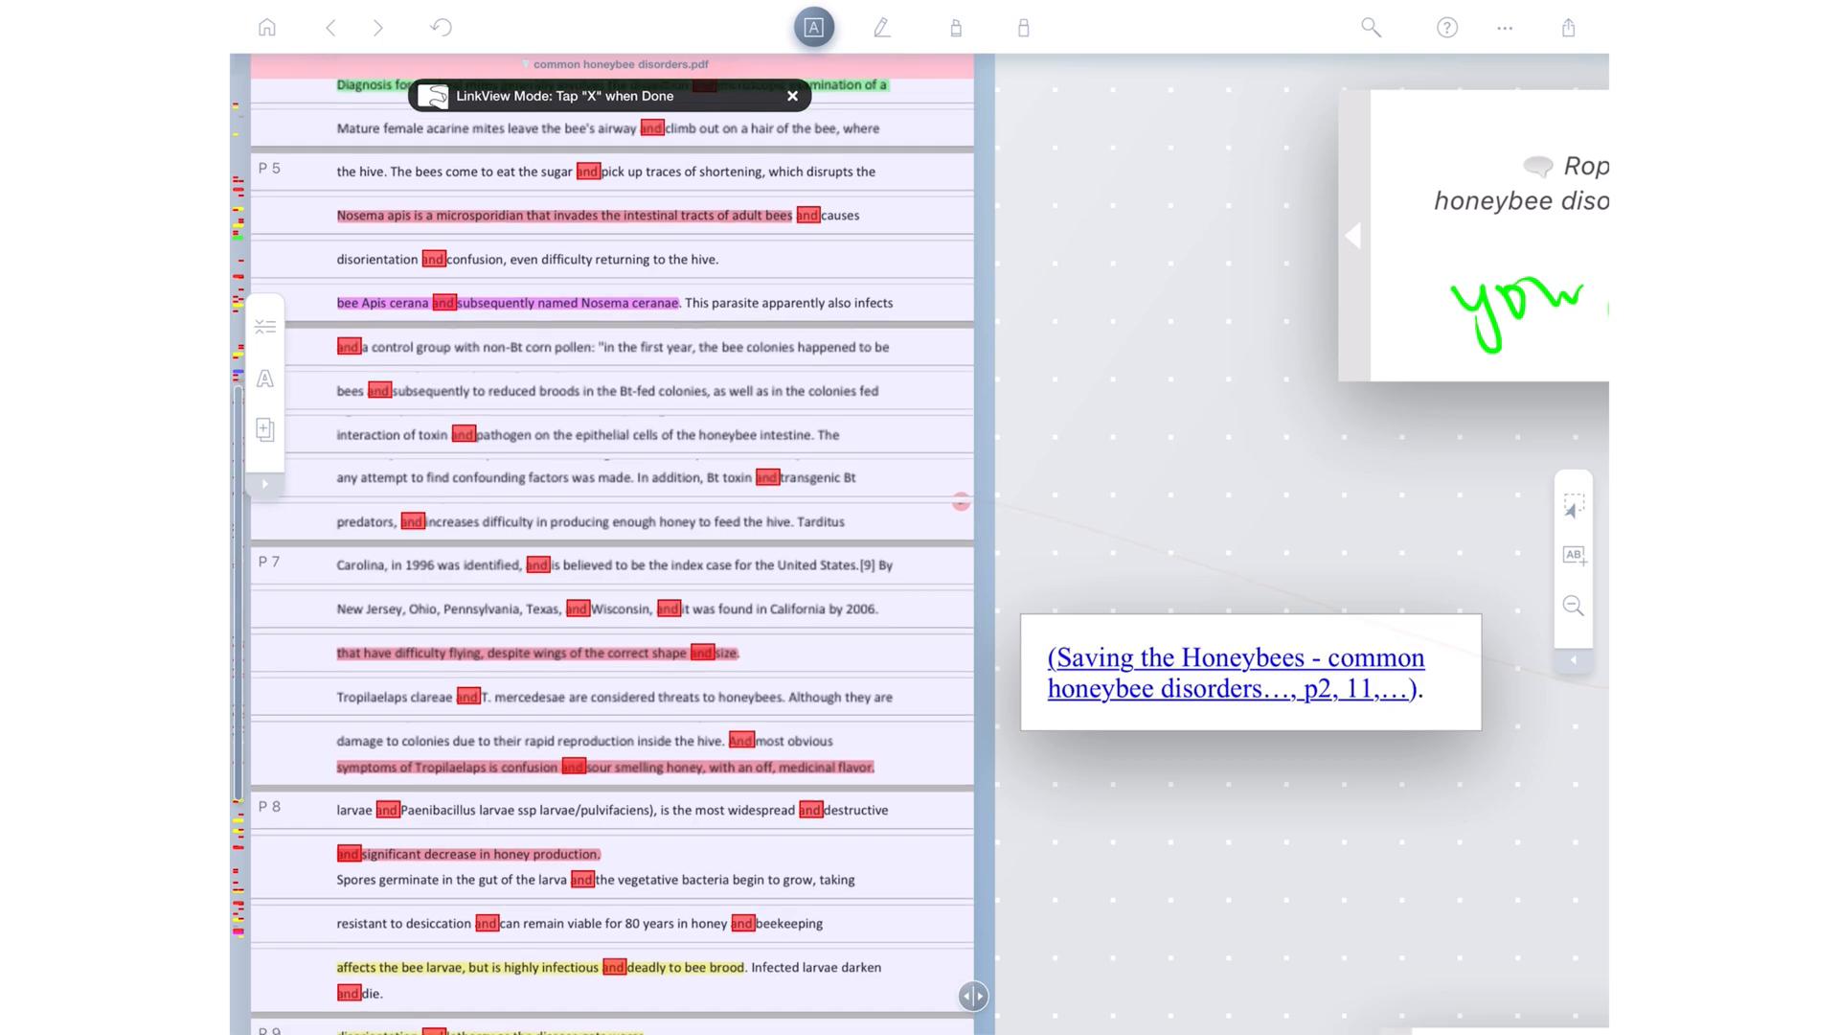
scroll(down, 3)
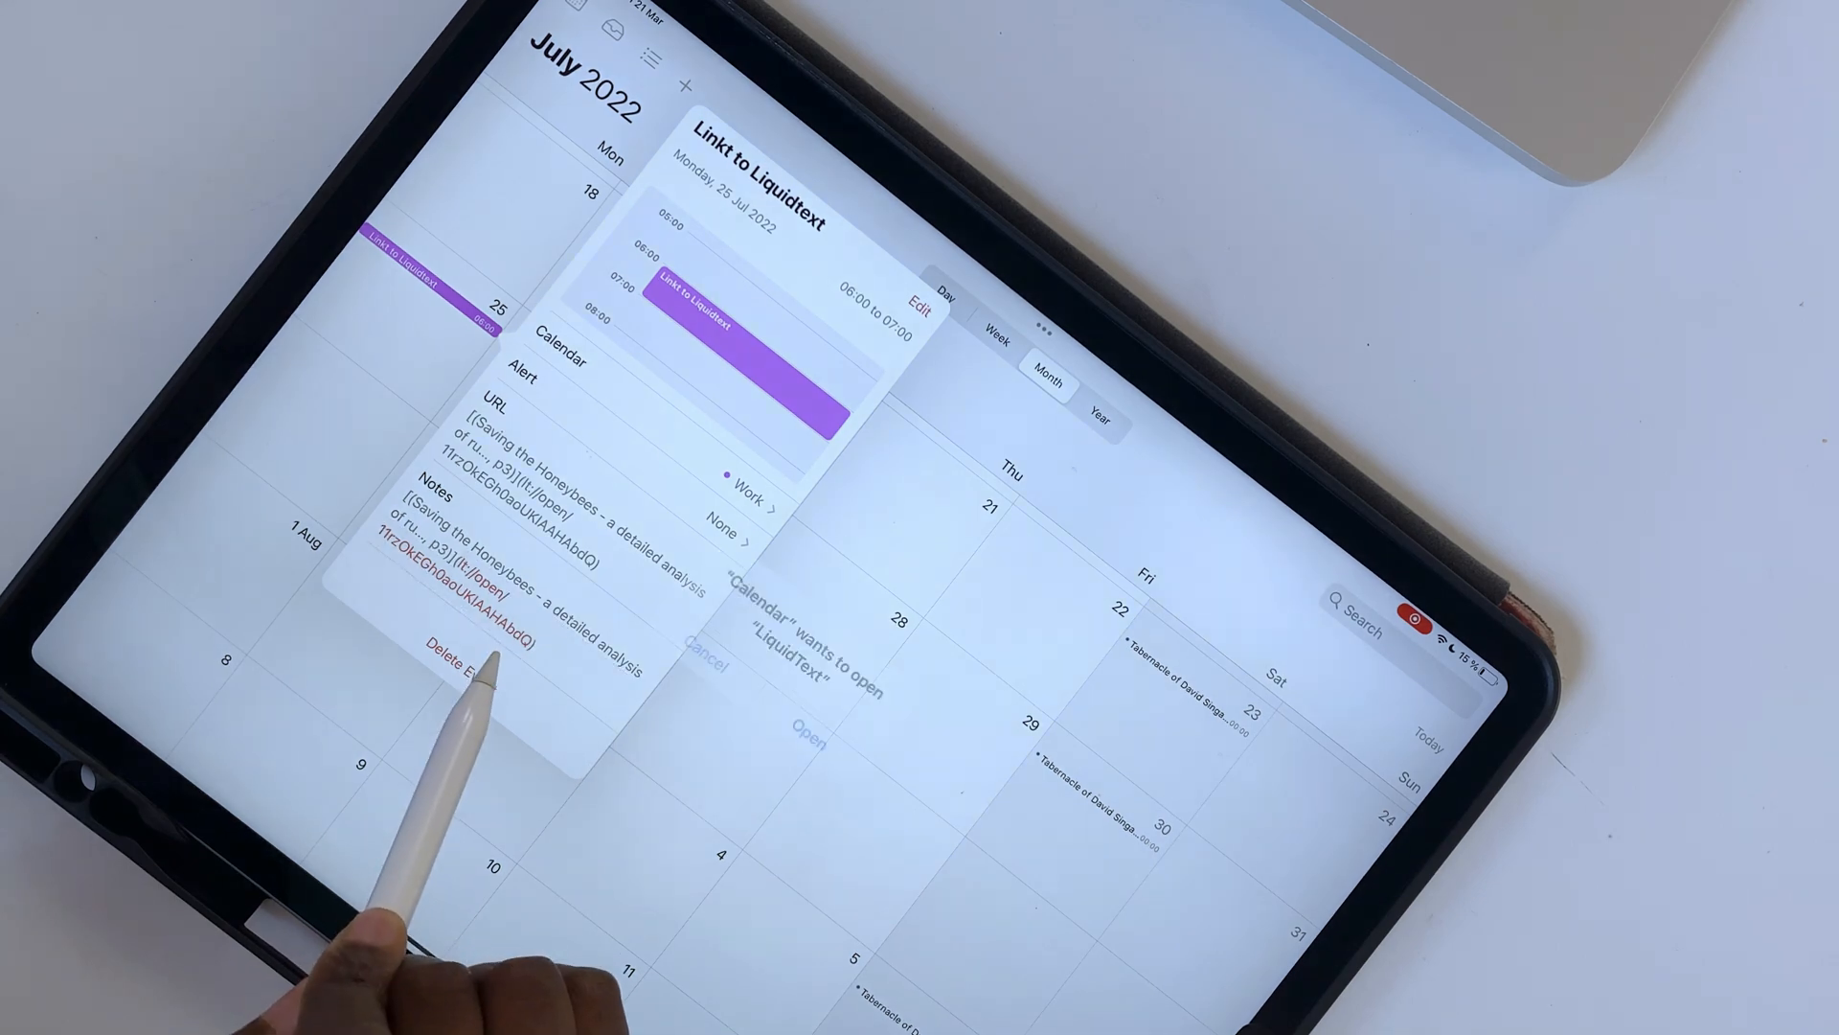
Step: Follow the event's LiquidText link and allow Calendar to open the Saving the Honeybees project
click(805, 732)
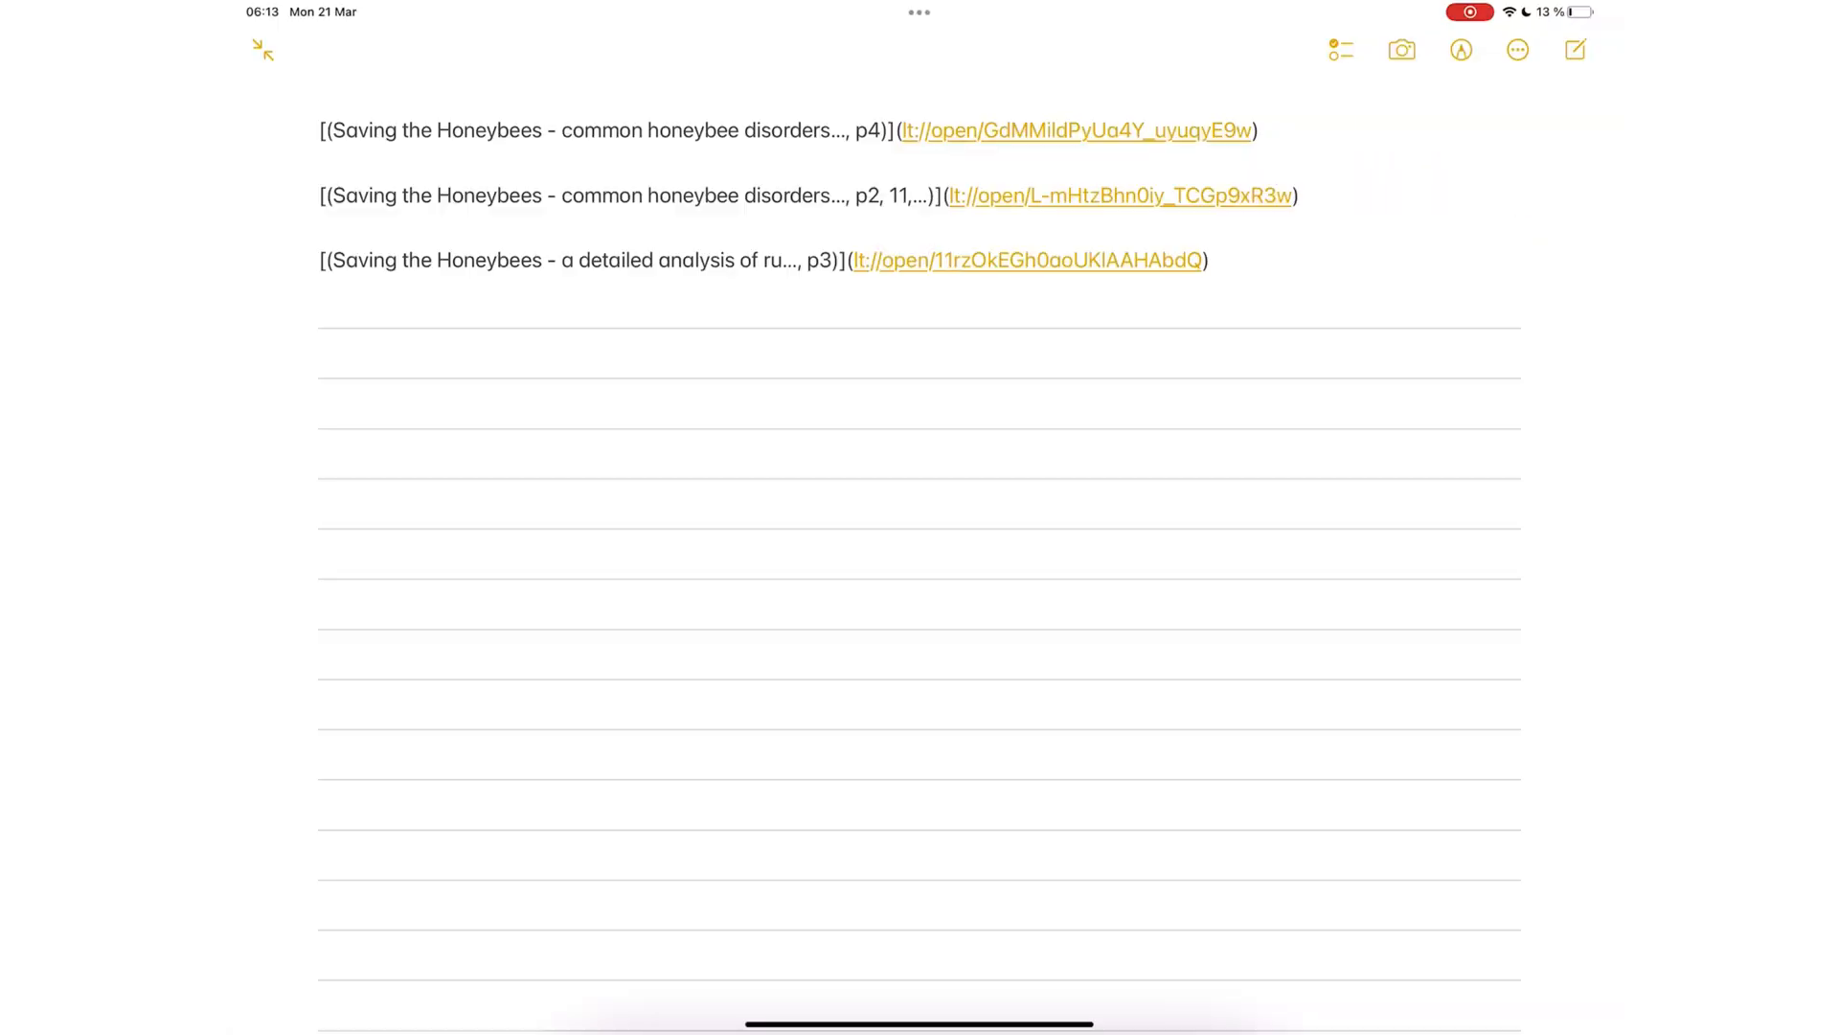
click(1077, 131)
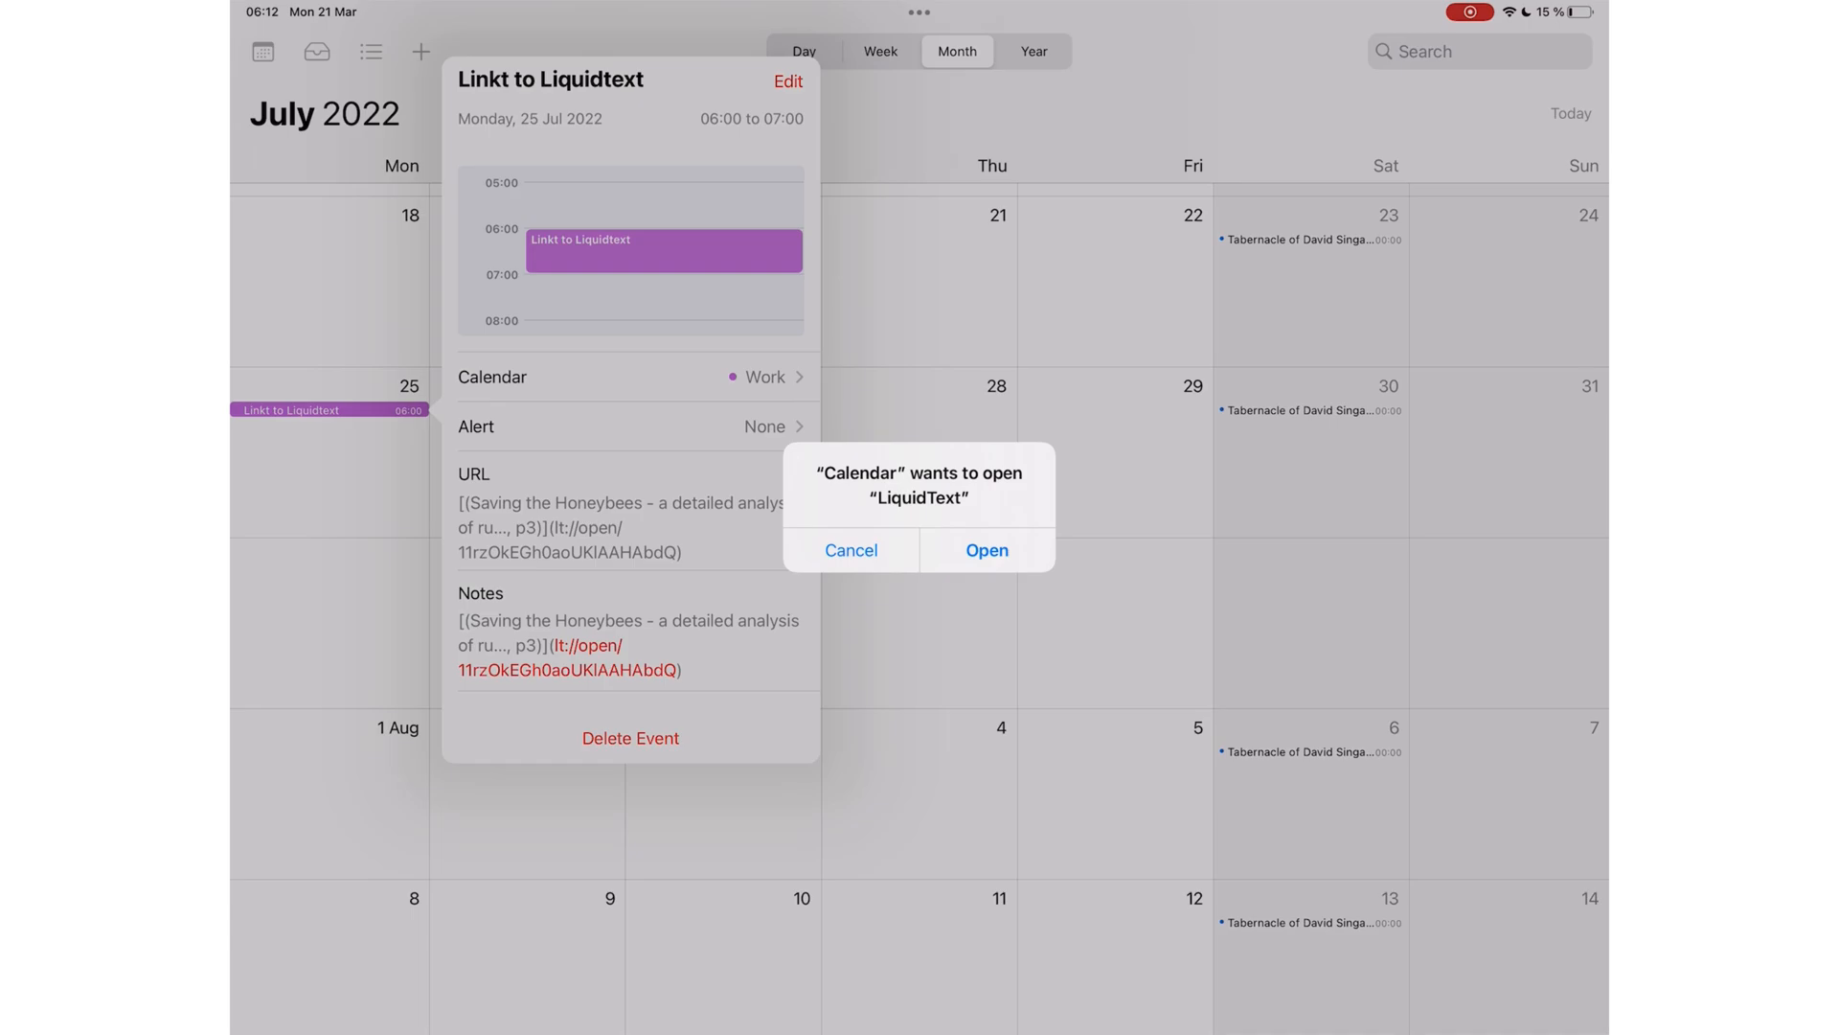
click(986, 550)
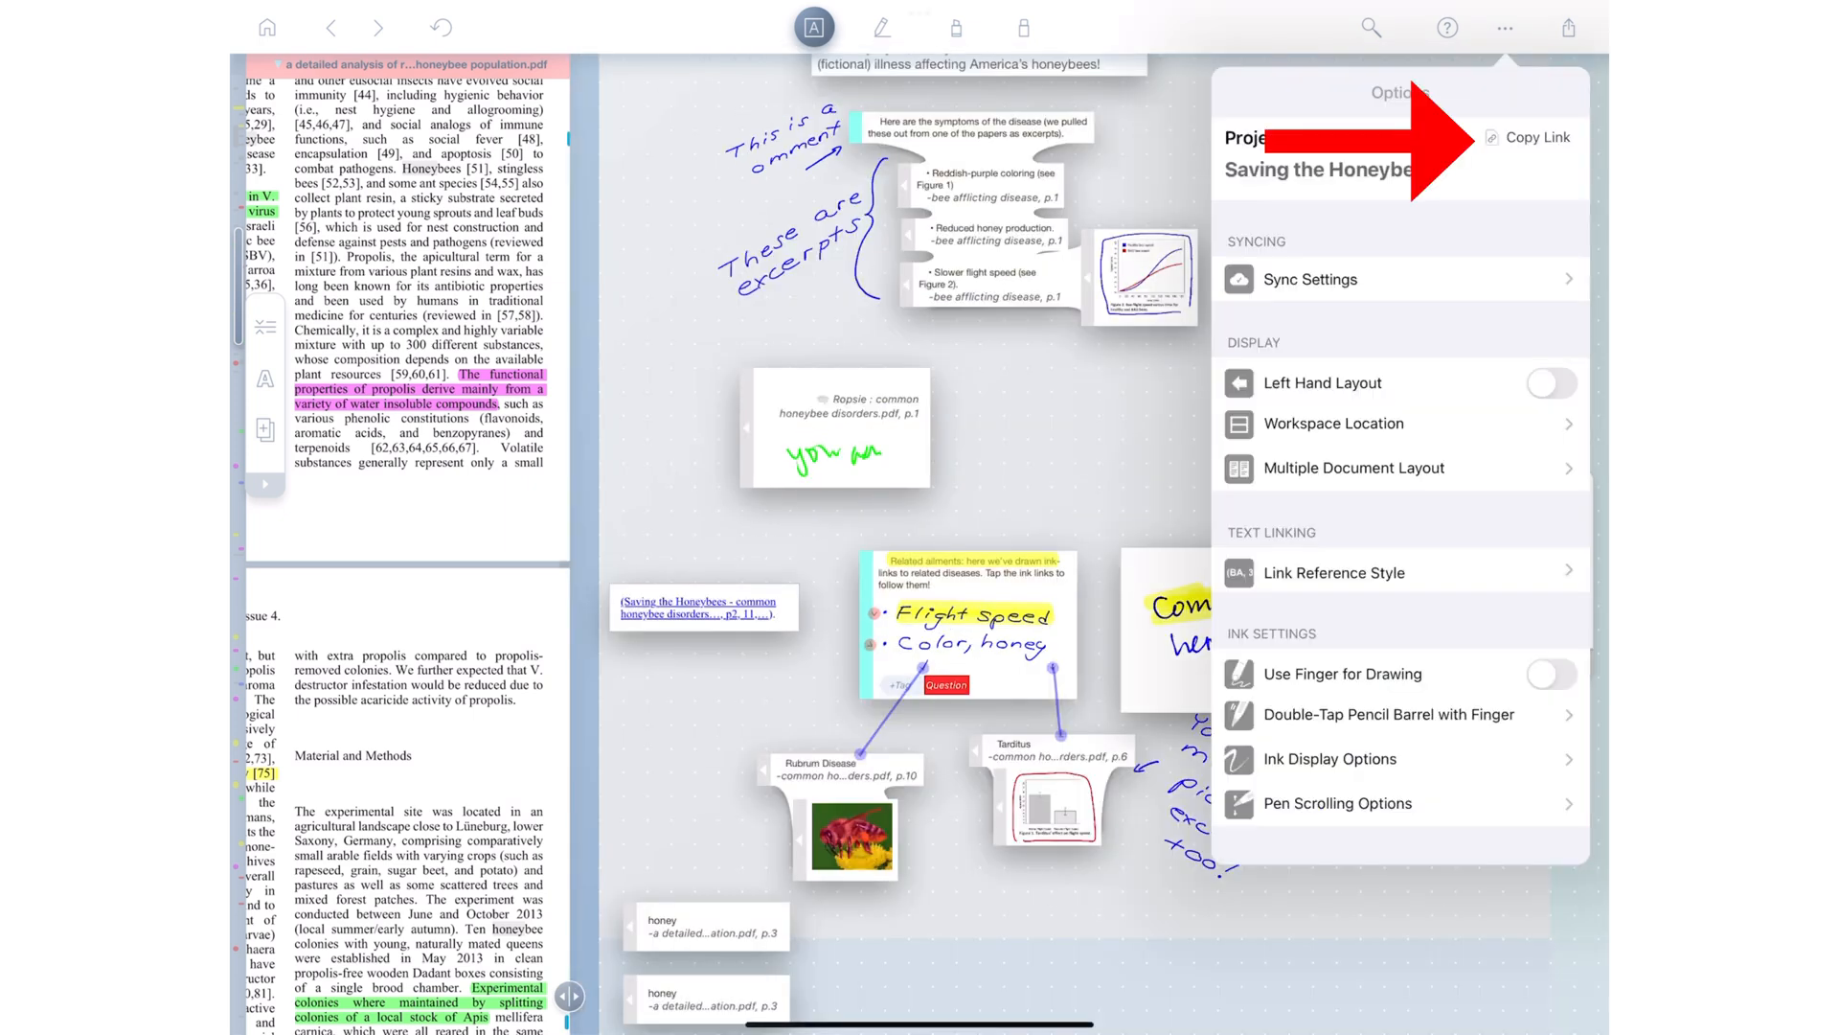
Step: Search cell bio.pdf for 'Cell membrane' and select all 12 matches
click(1536, 138)
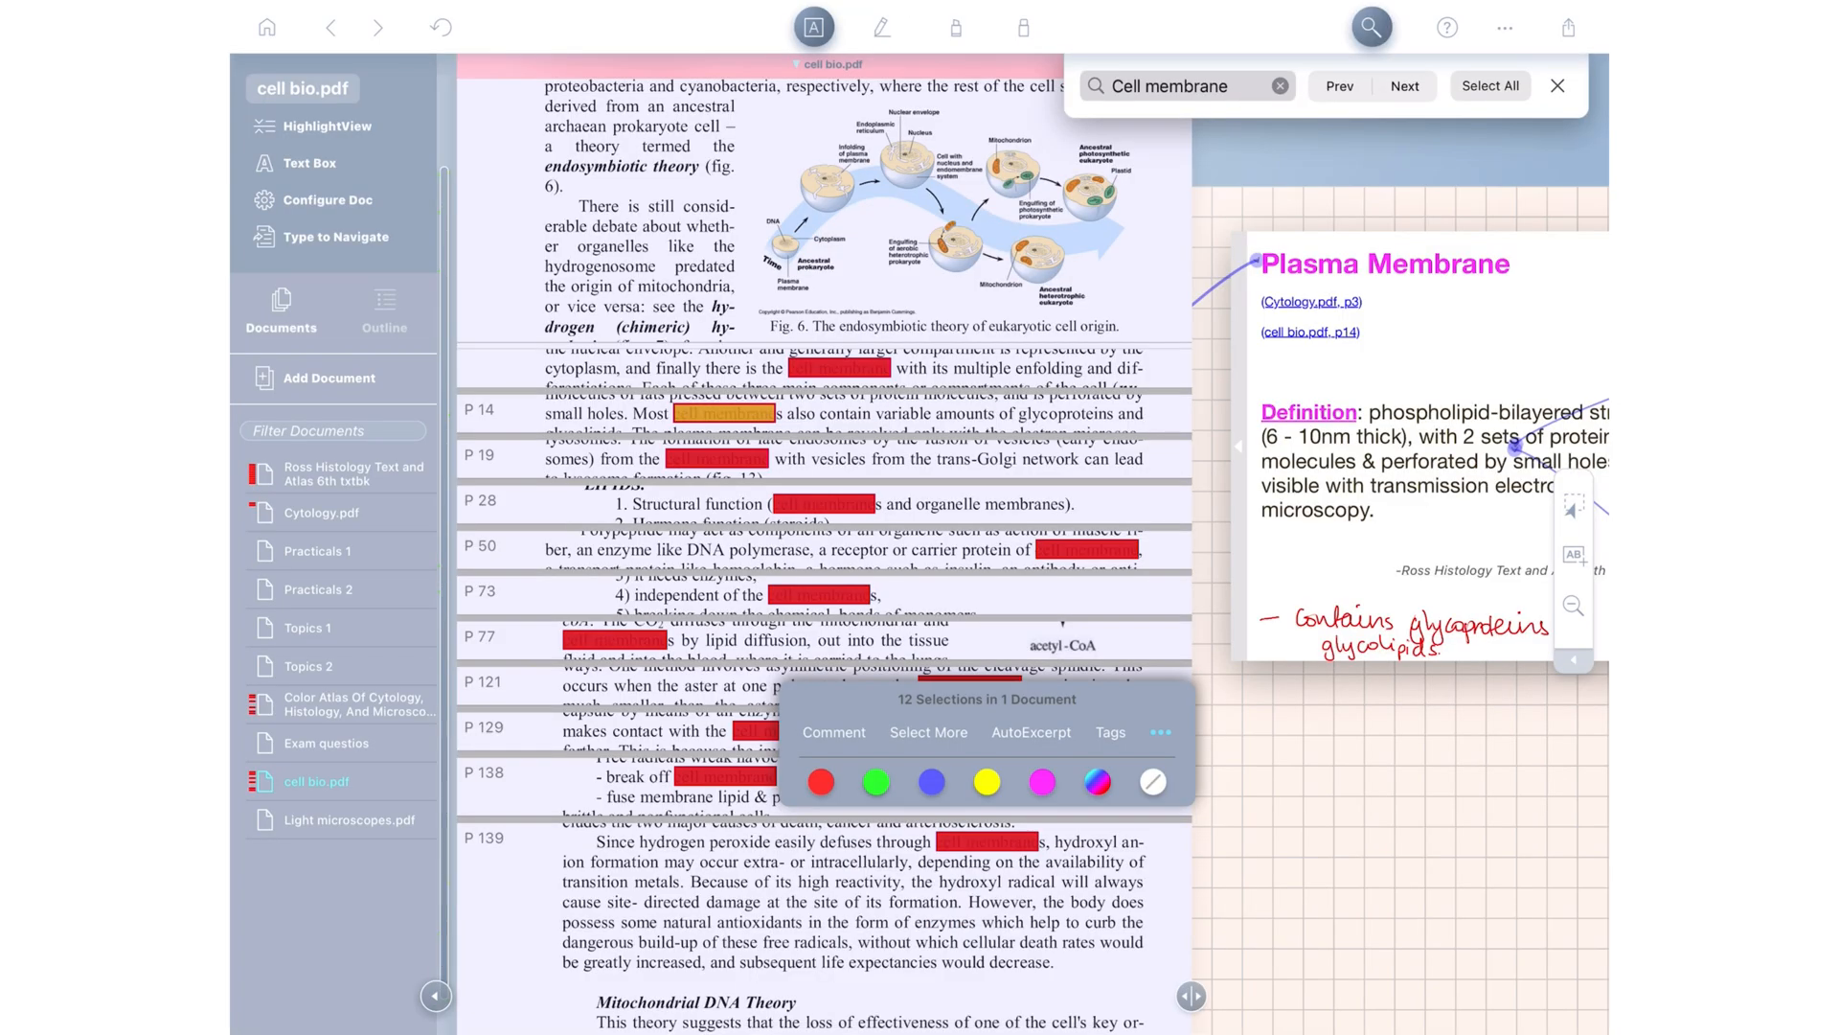
Step: Attach the comment 'Commenting all' to the 12 selected matches, then show Basic French.pdf's document menu
click(1267, 444)
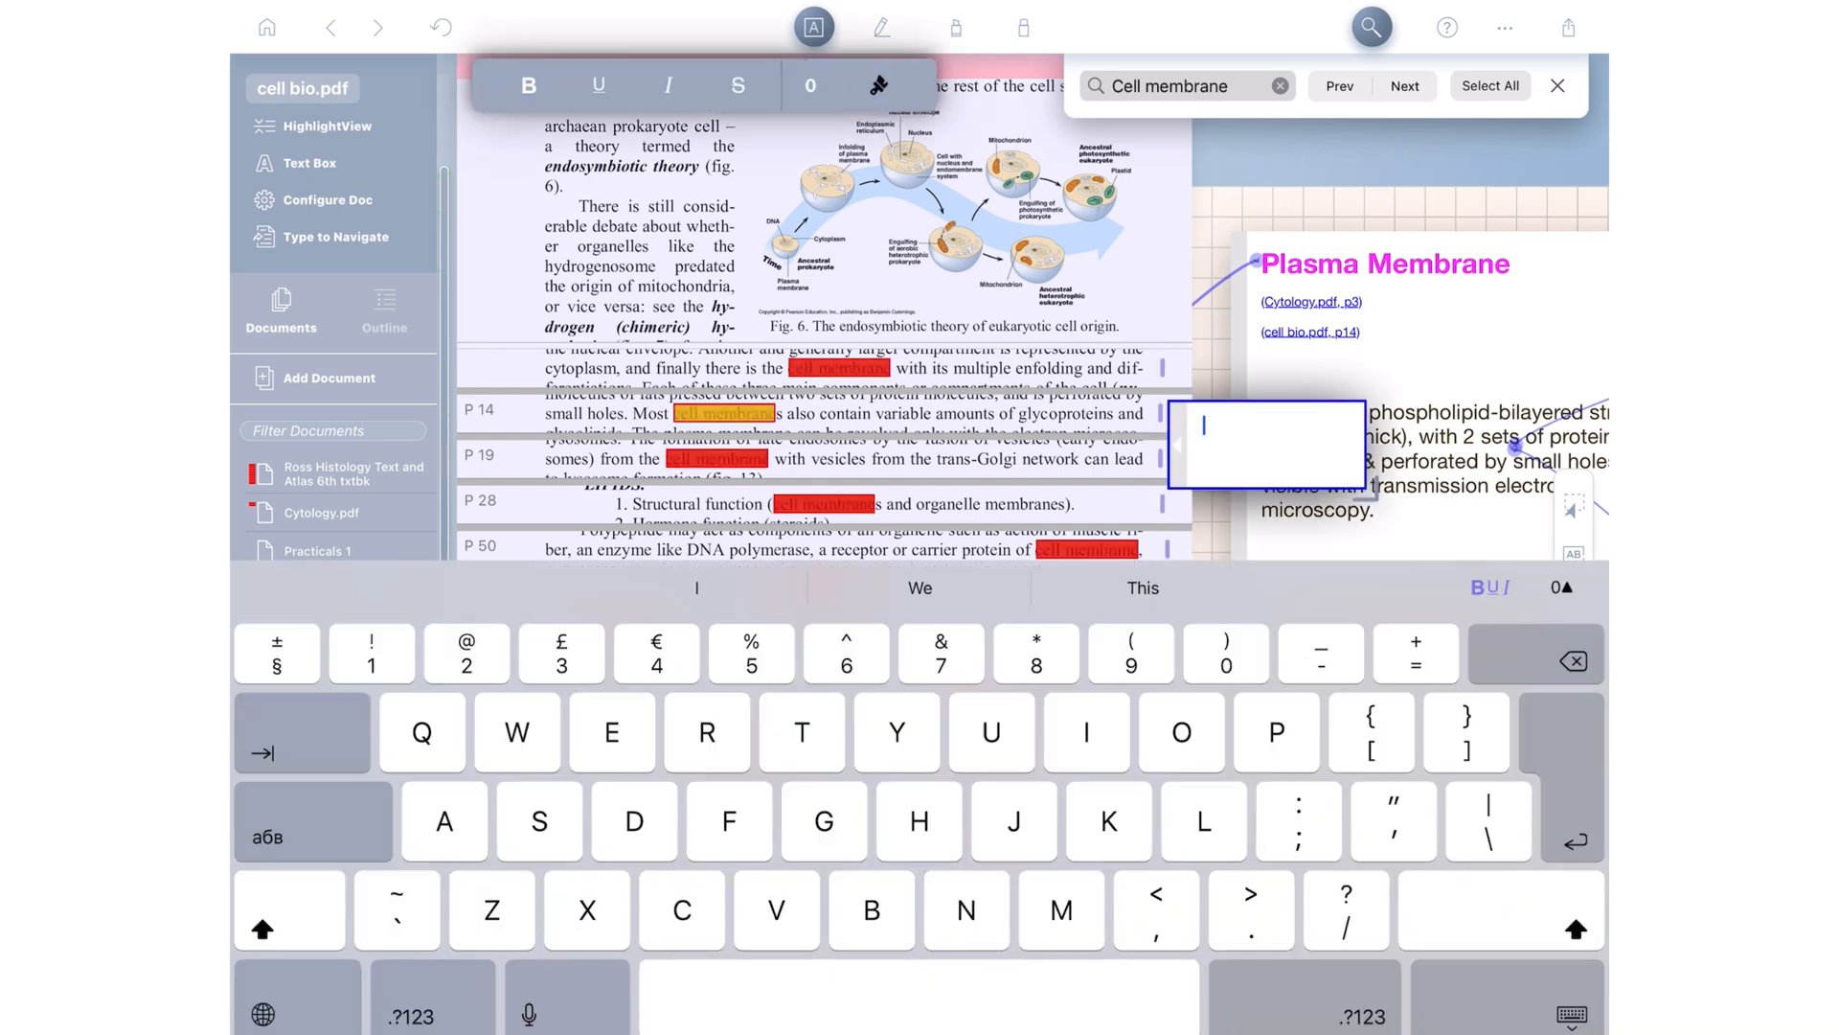
text(Commenting all)
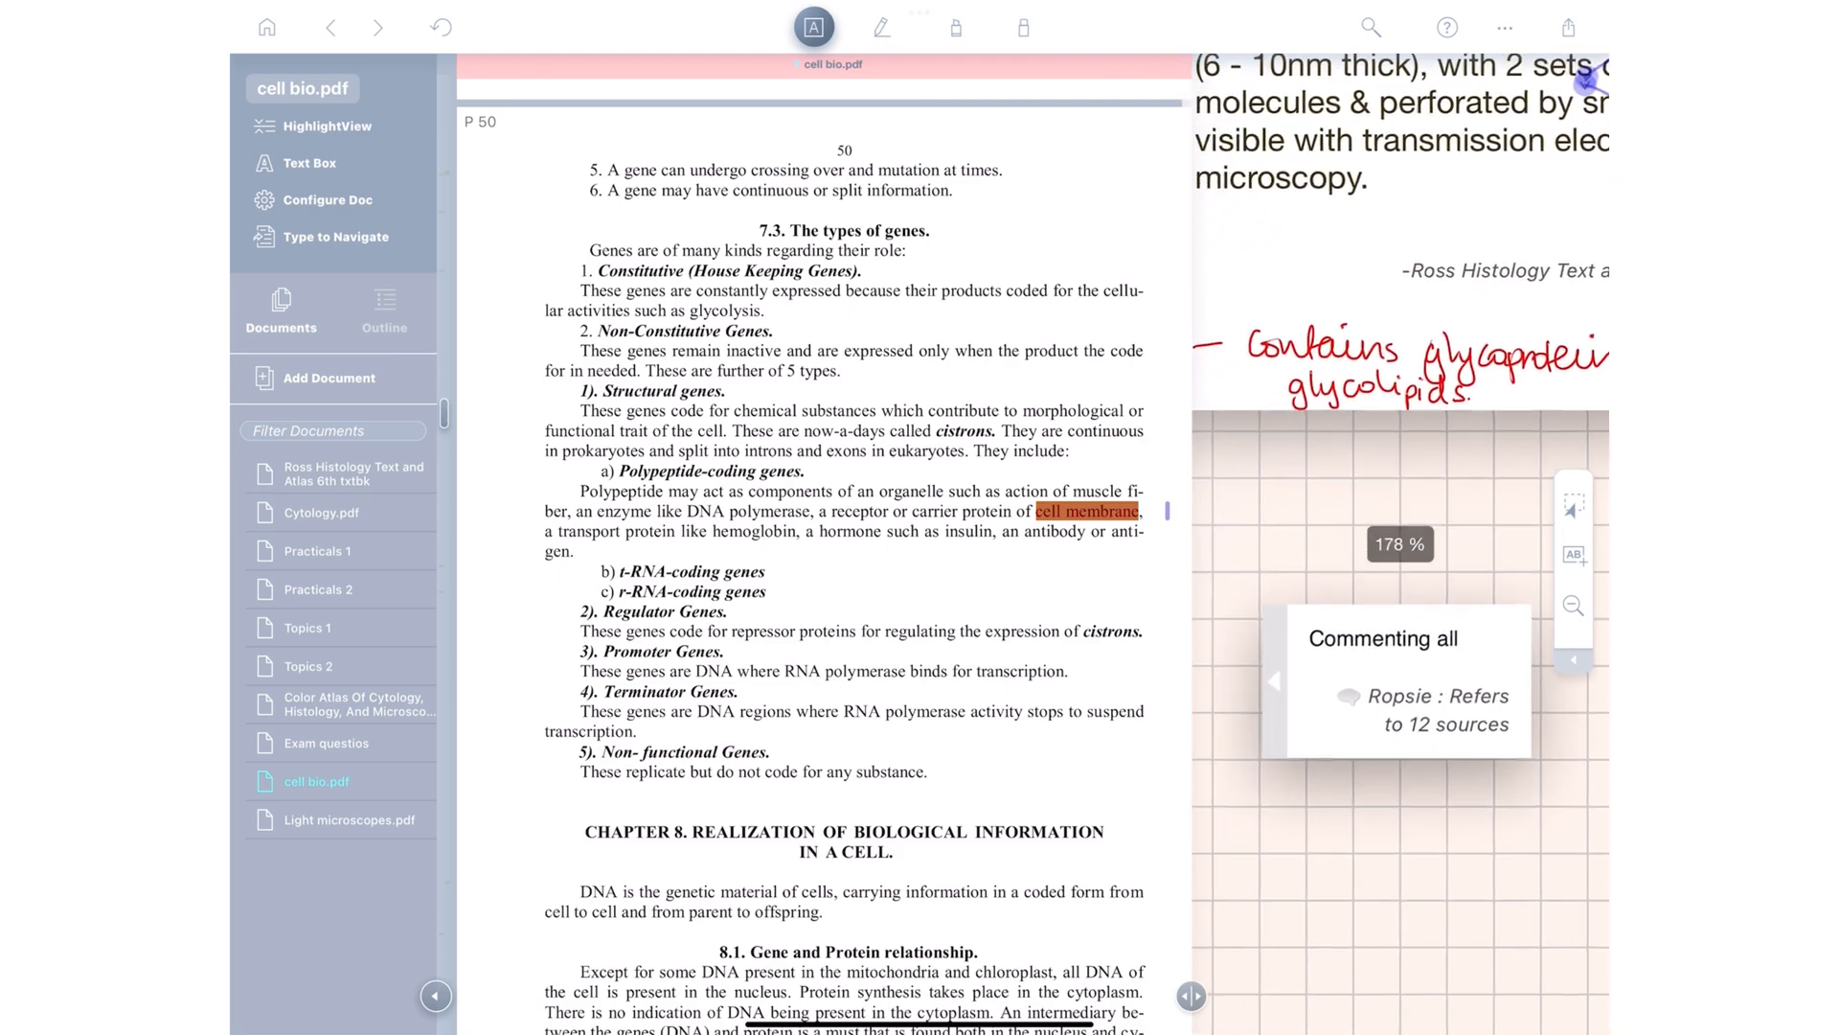
click(1086, 512)
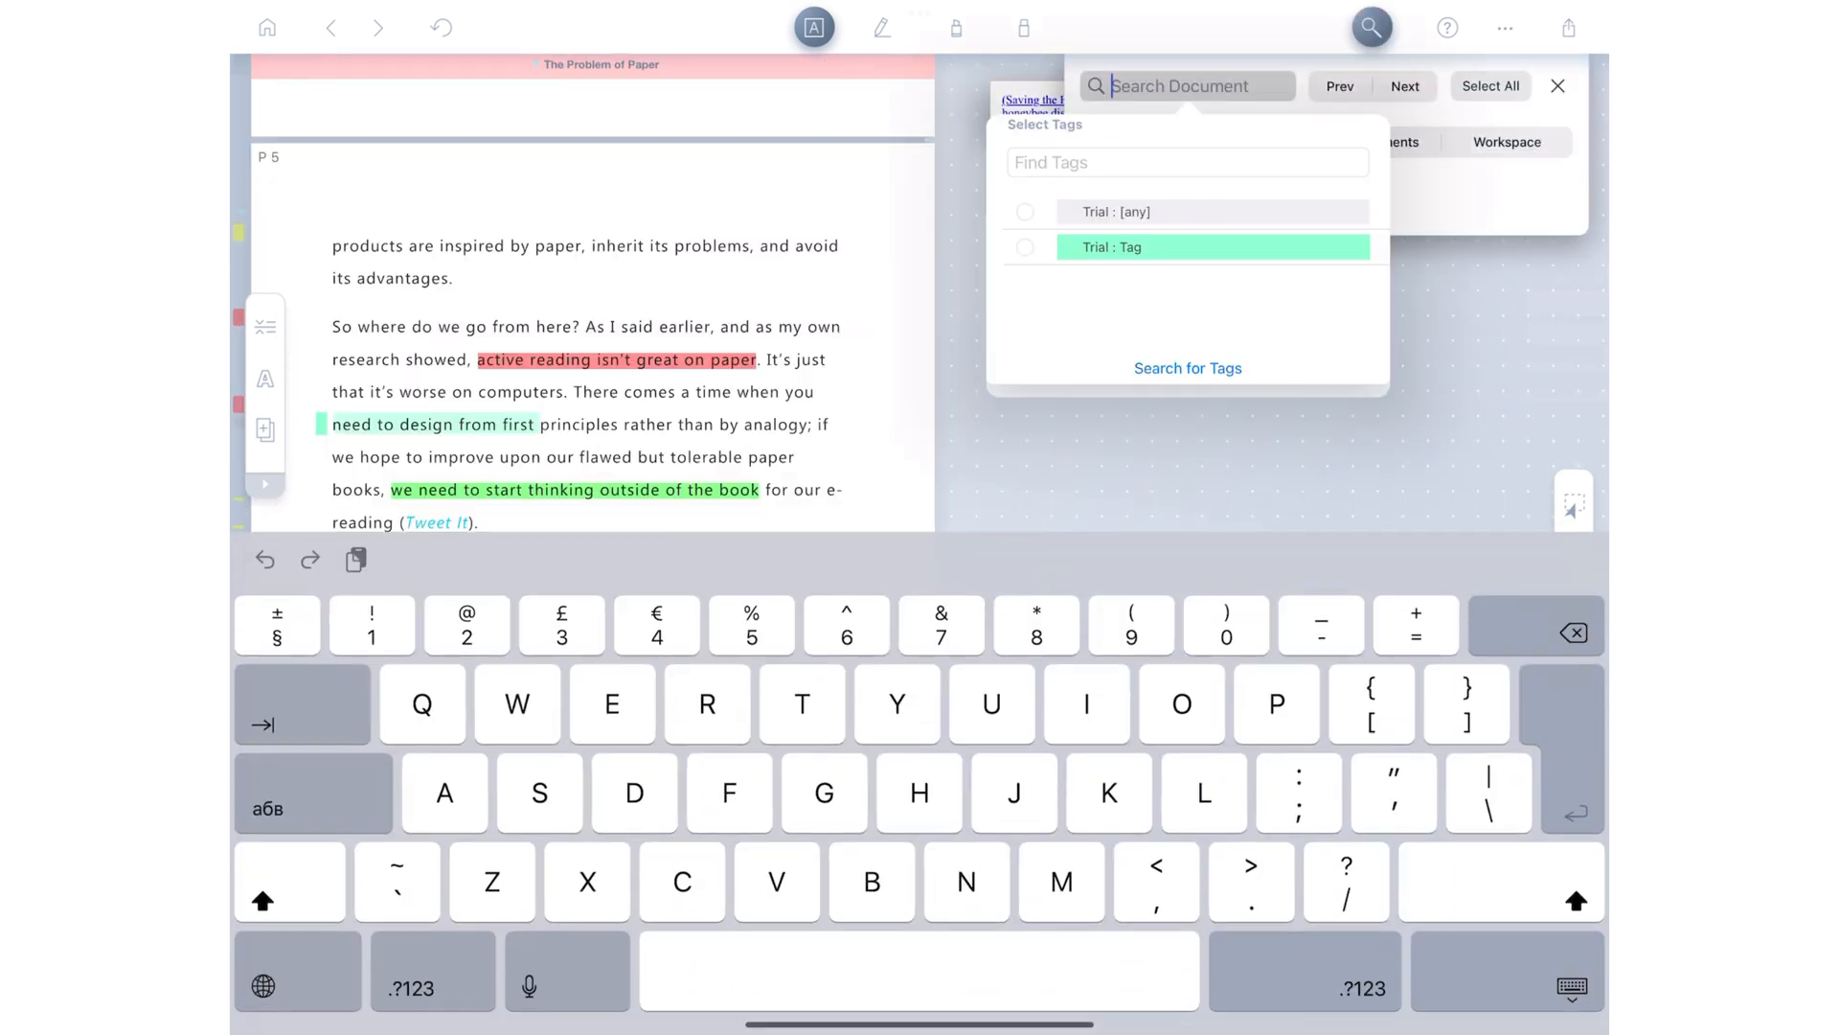
click(1215, 247)
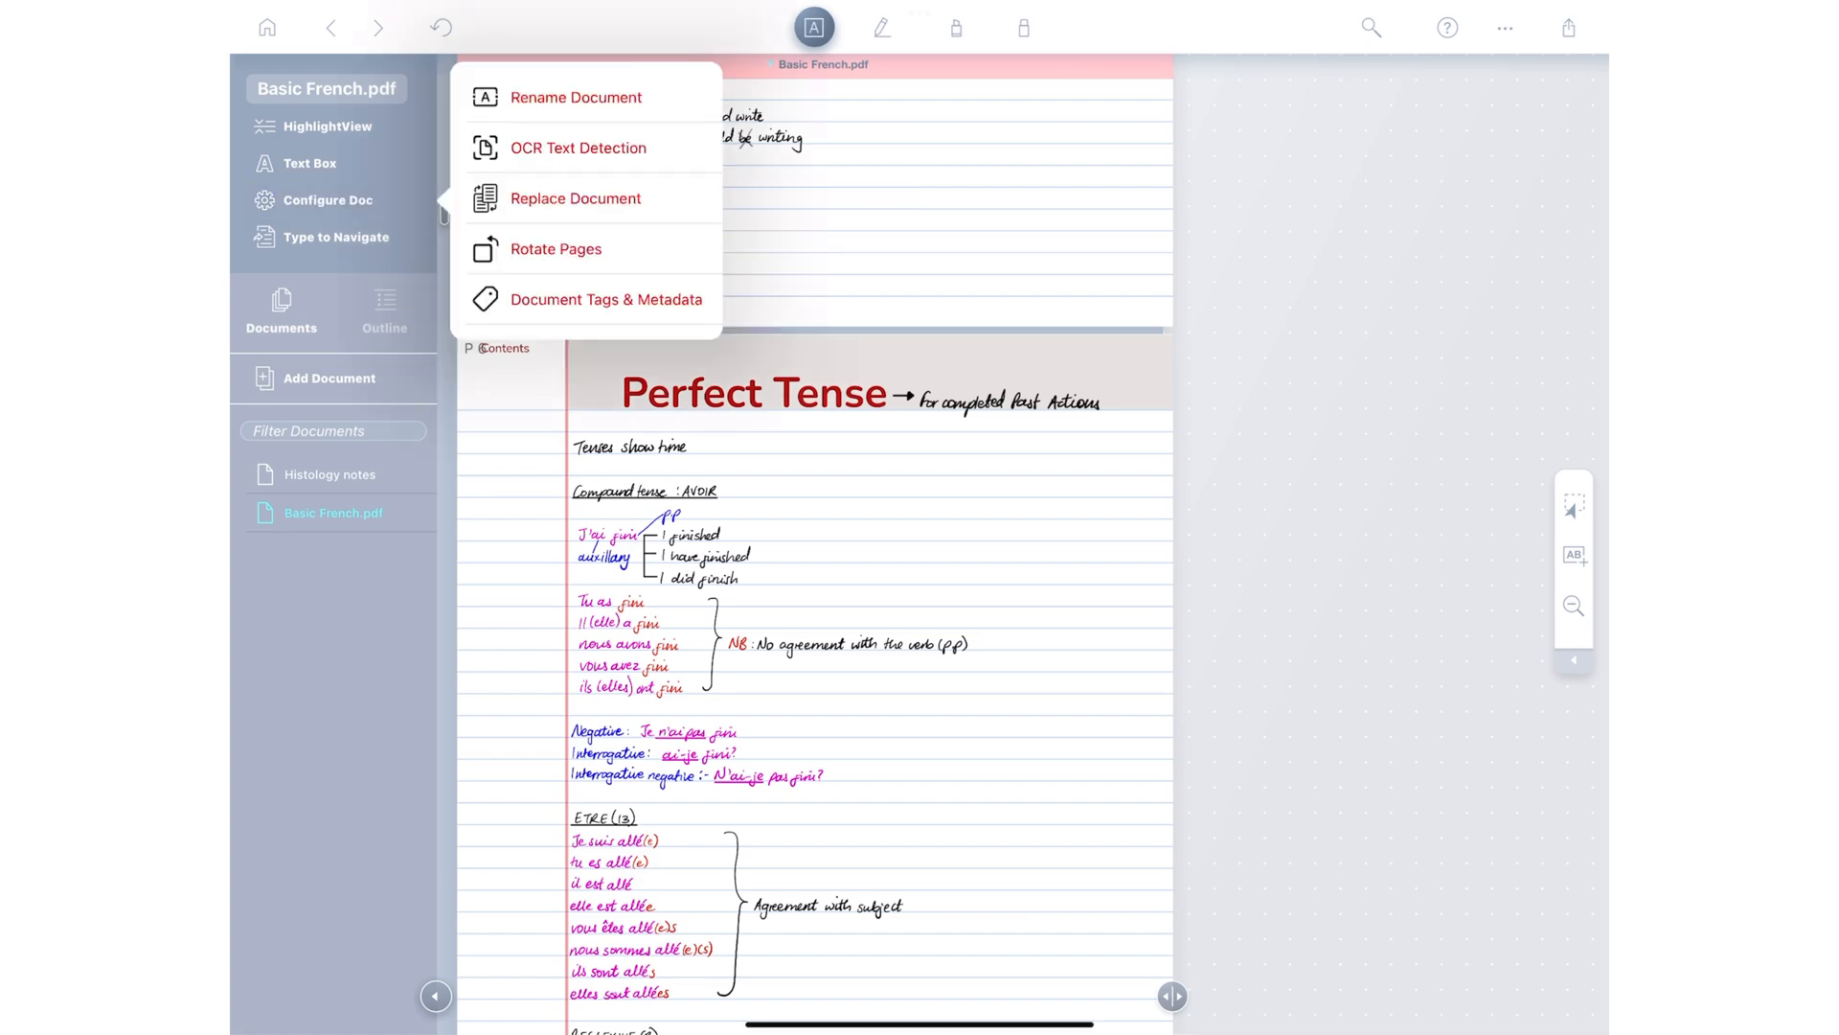
Step: Start Replace Document for Basic French.pdf and pick the newer PDF as the replacement file
click(574, 197)
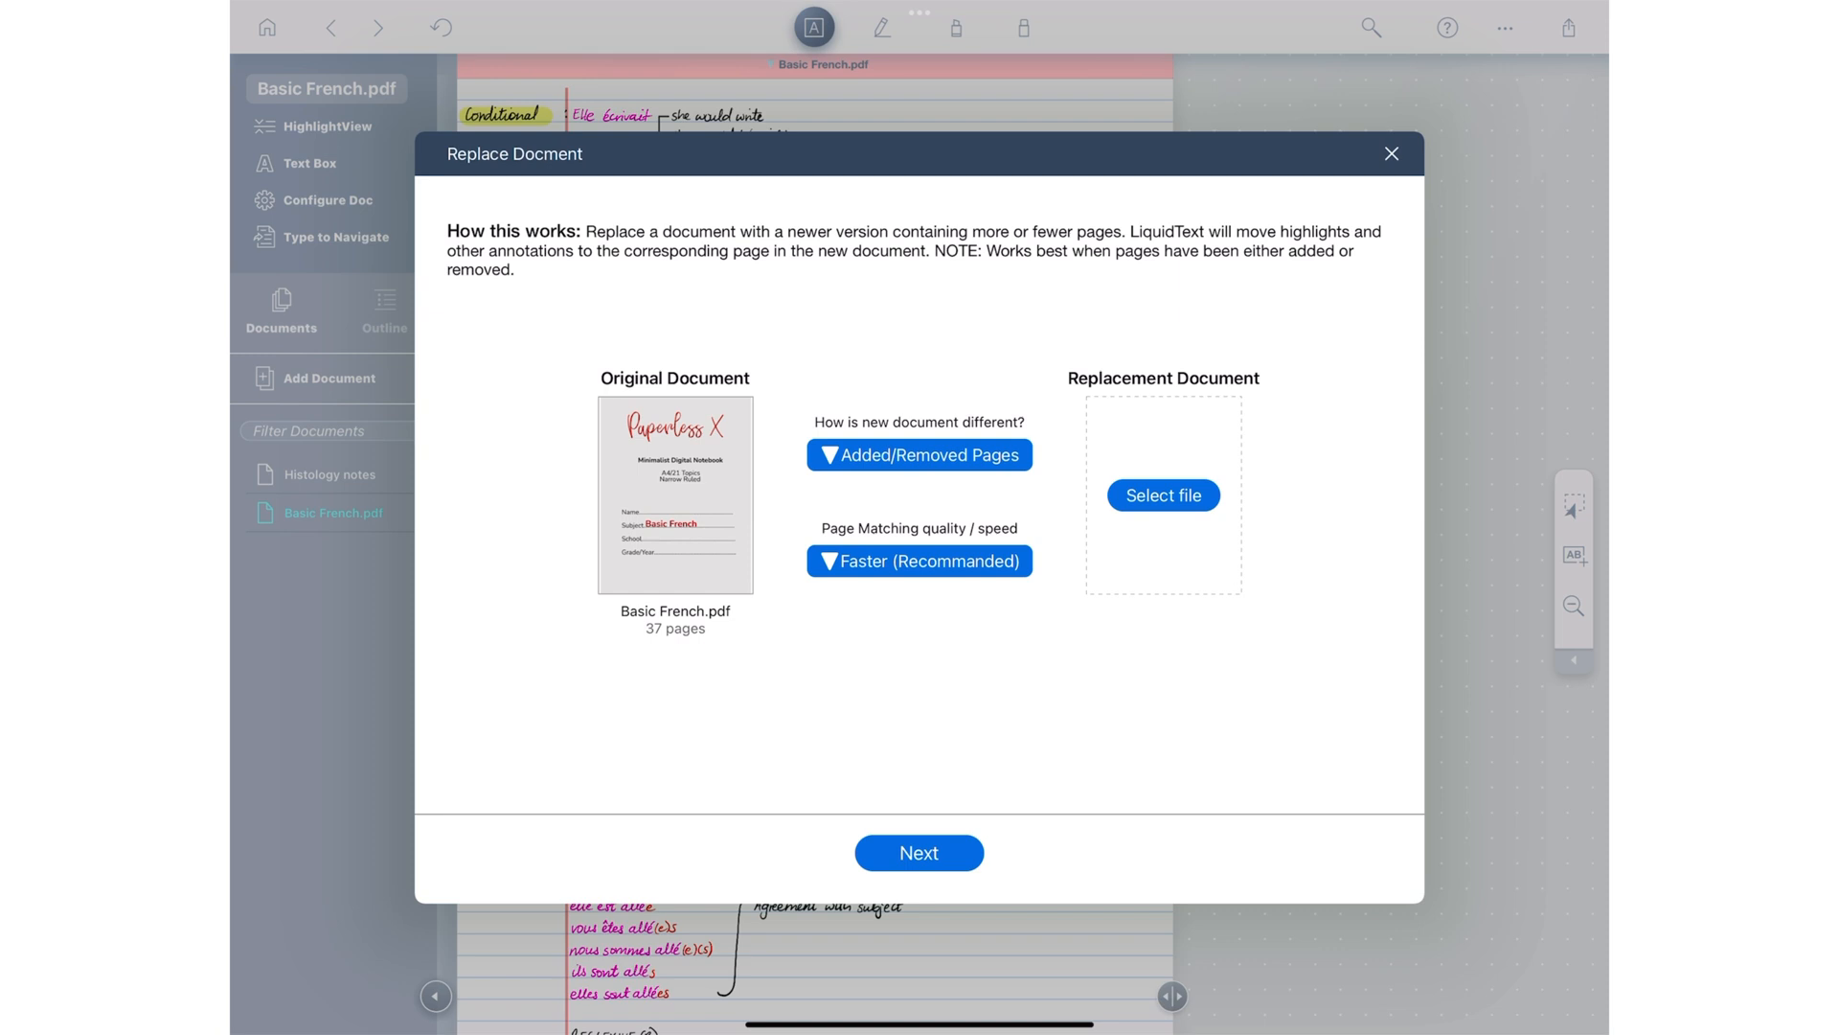
click(919, 454)
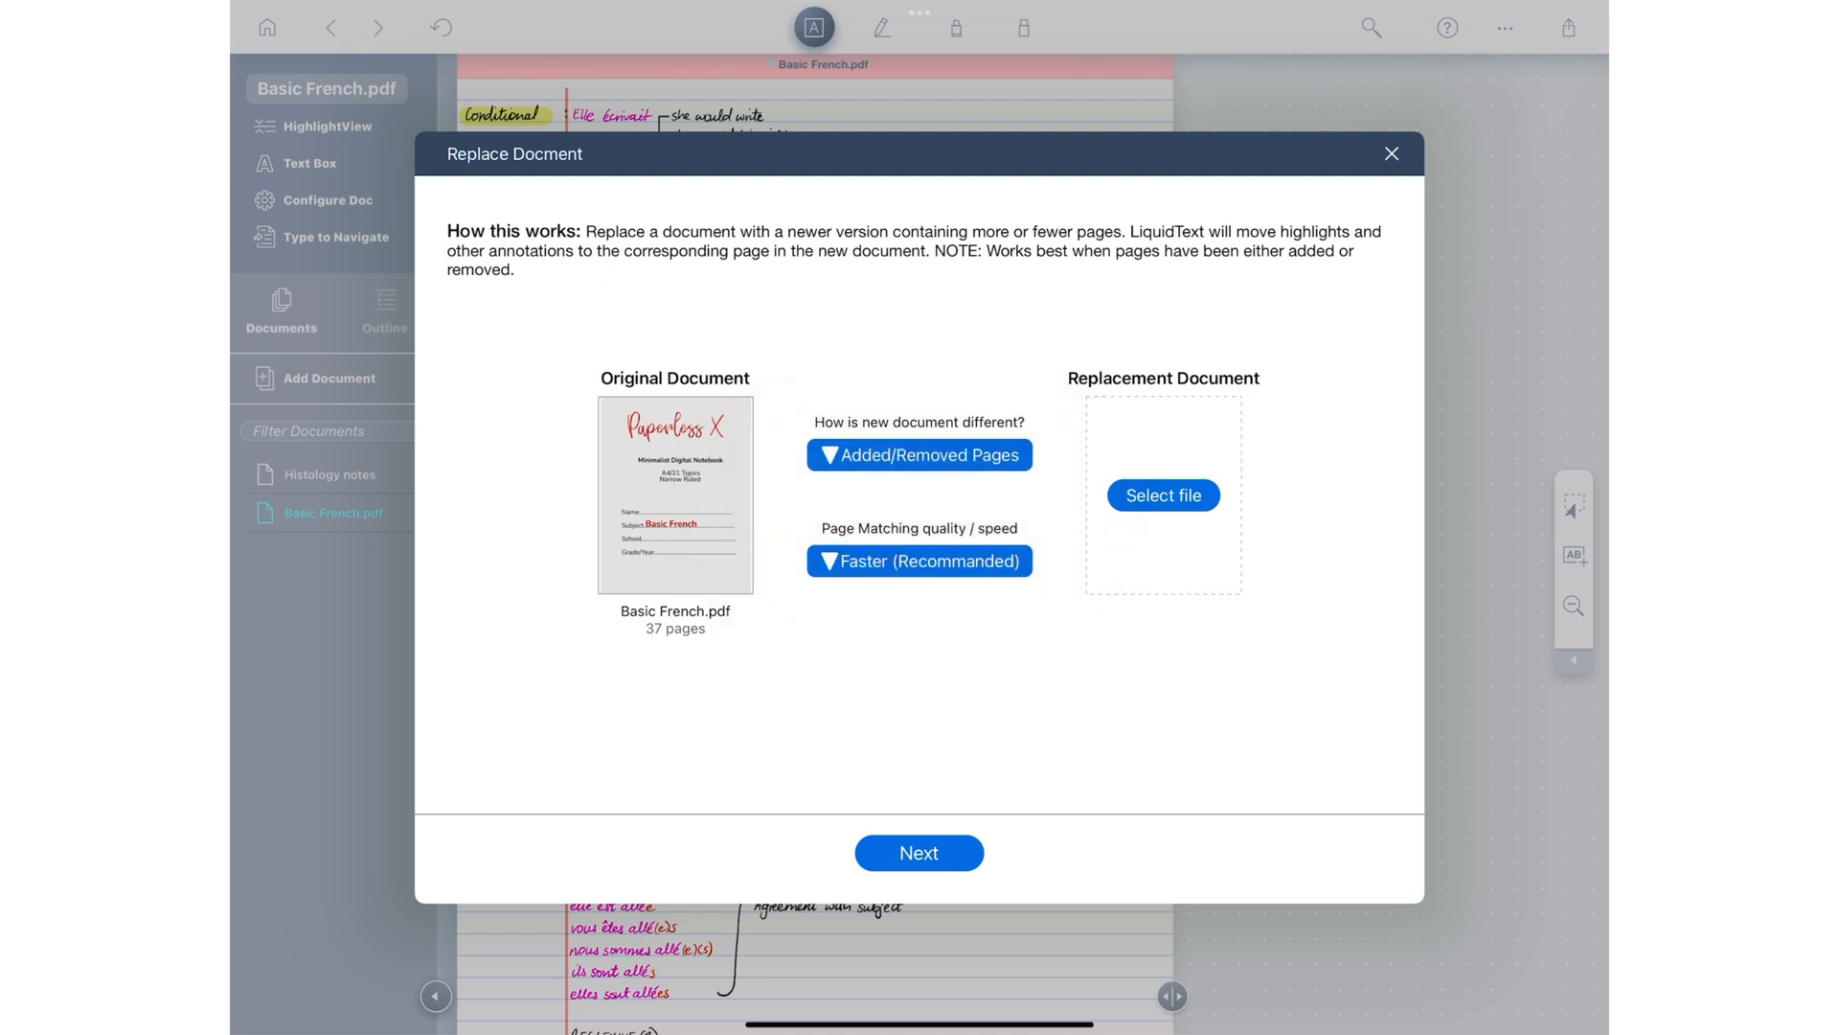
click(1163, 494)
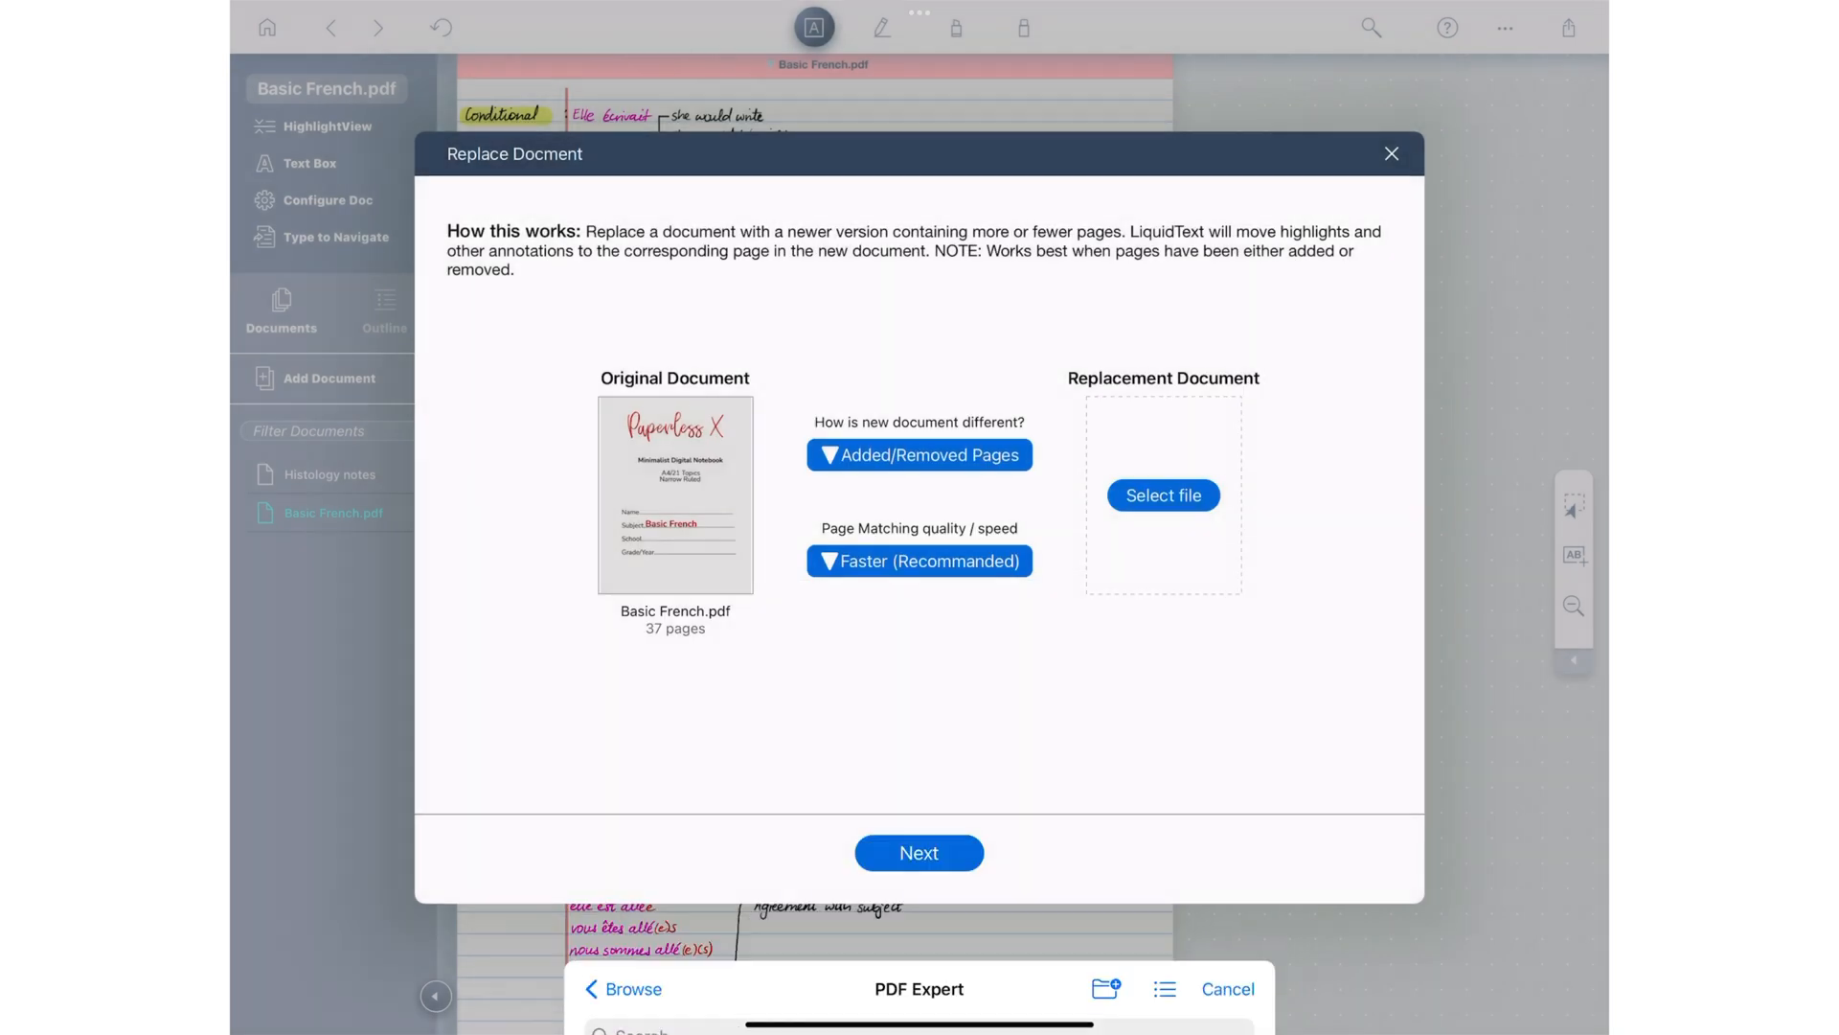
click(919, 853)
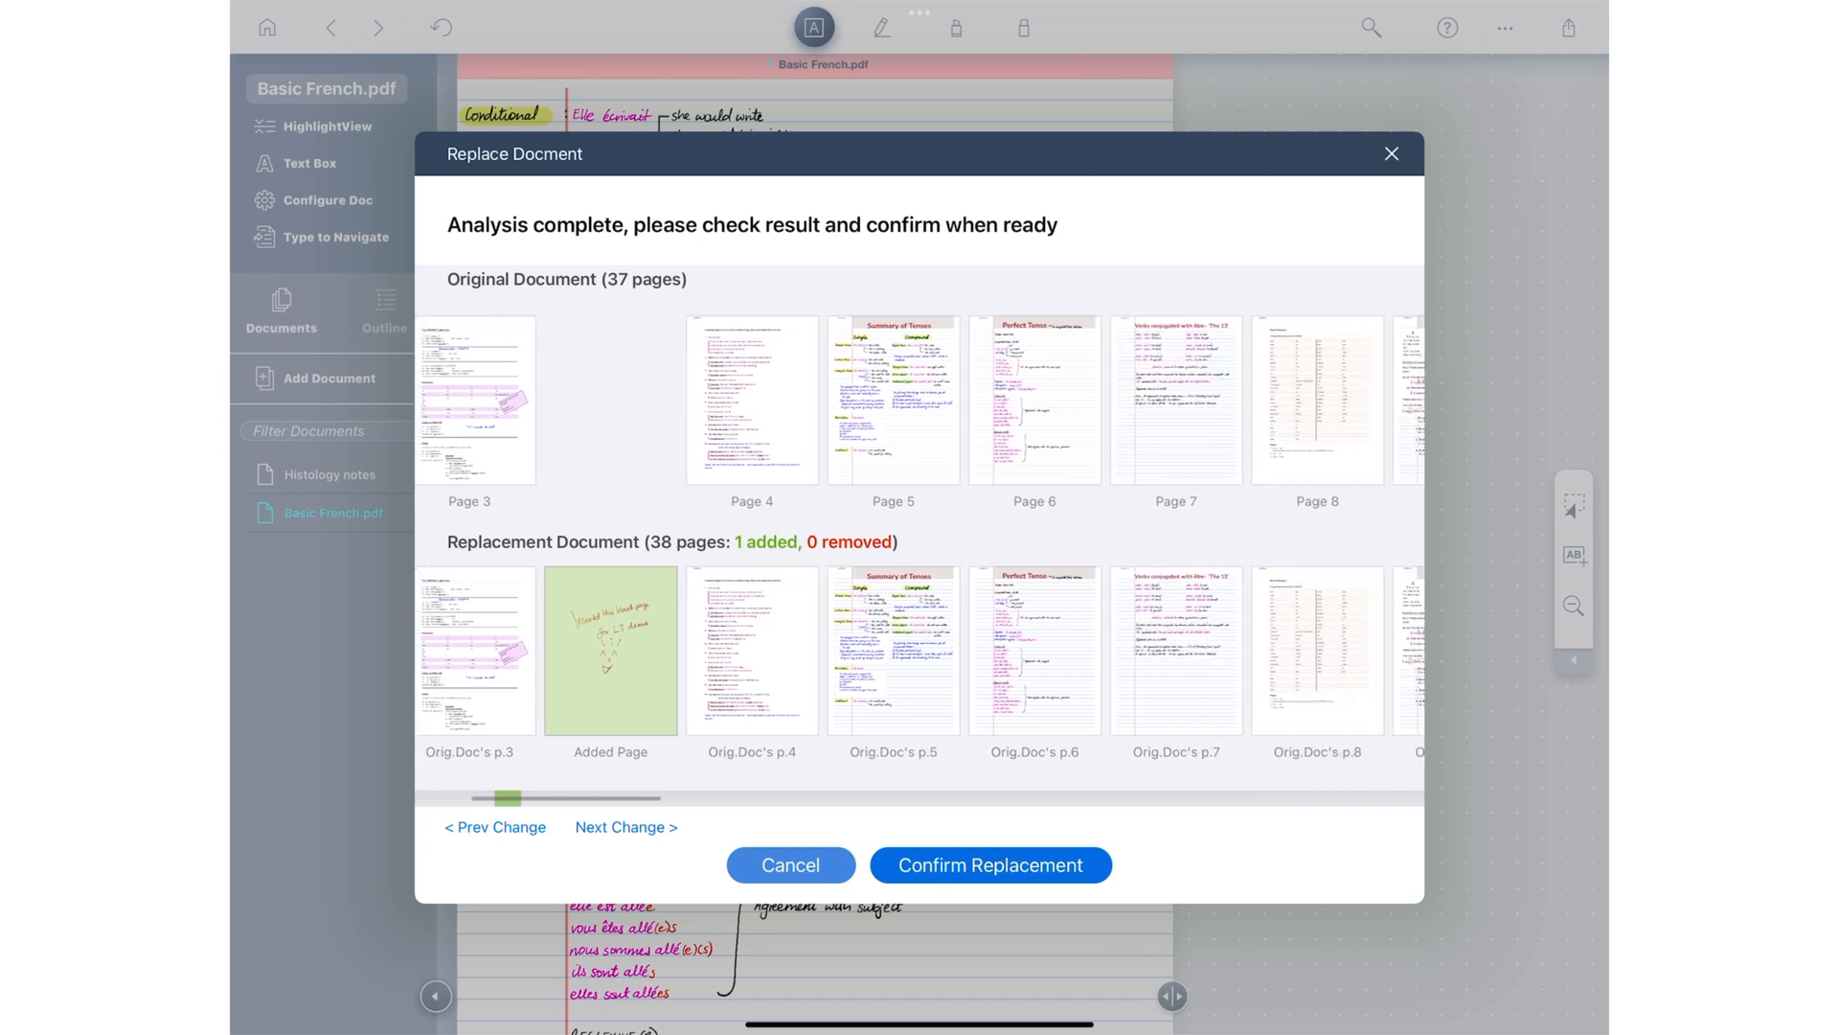
Step: Review the page comparison showing one added page (38 total) and confirm the replacement
scroll(right, 3)
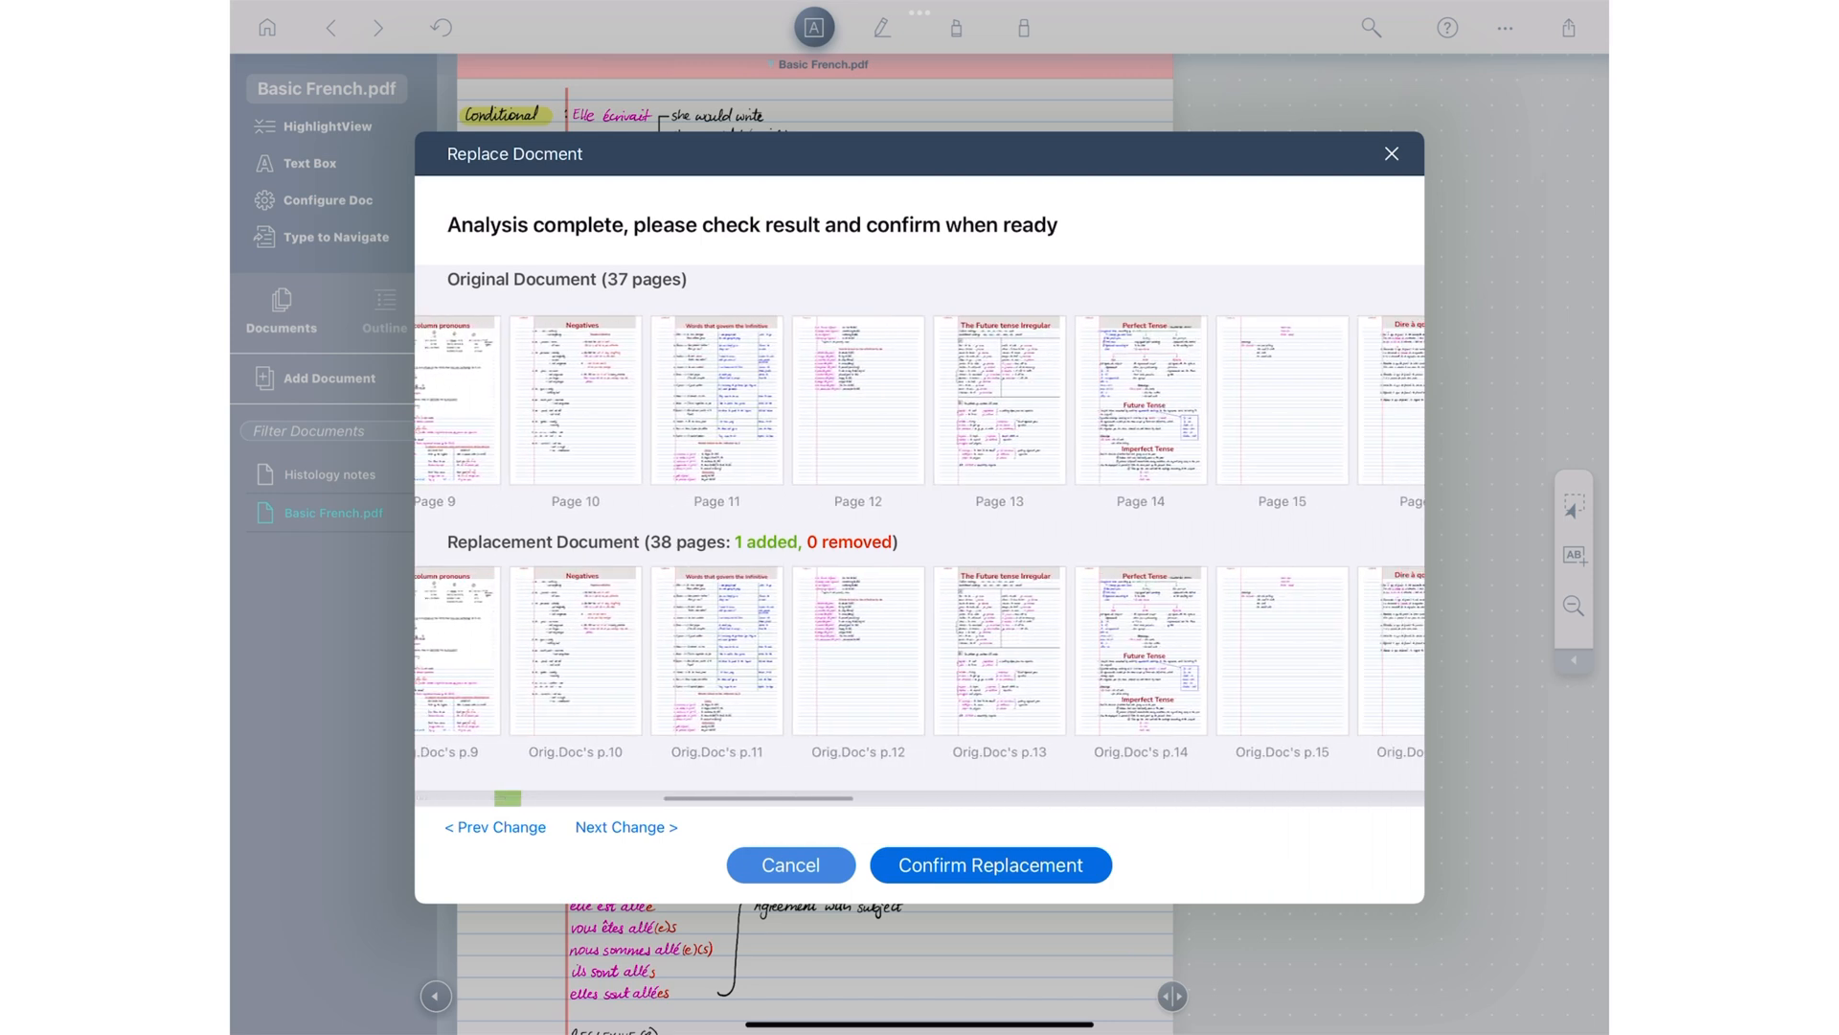
scroll(right, 3)
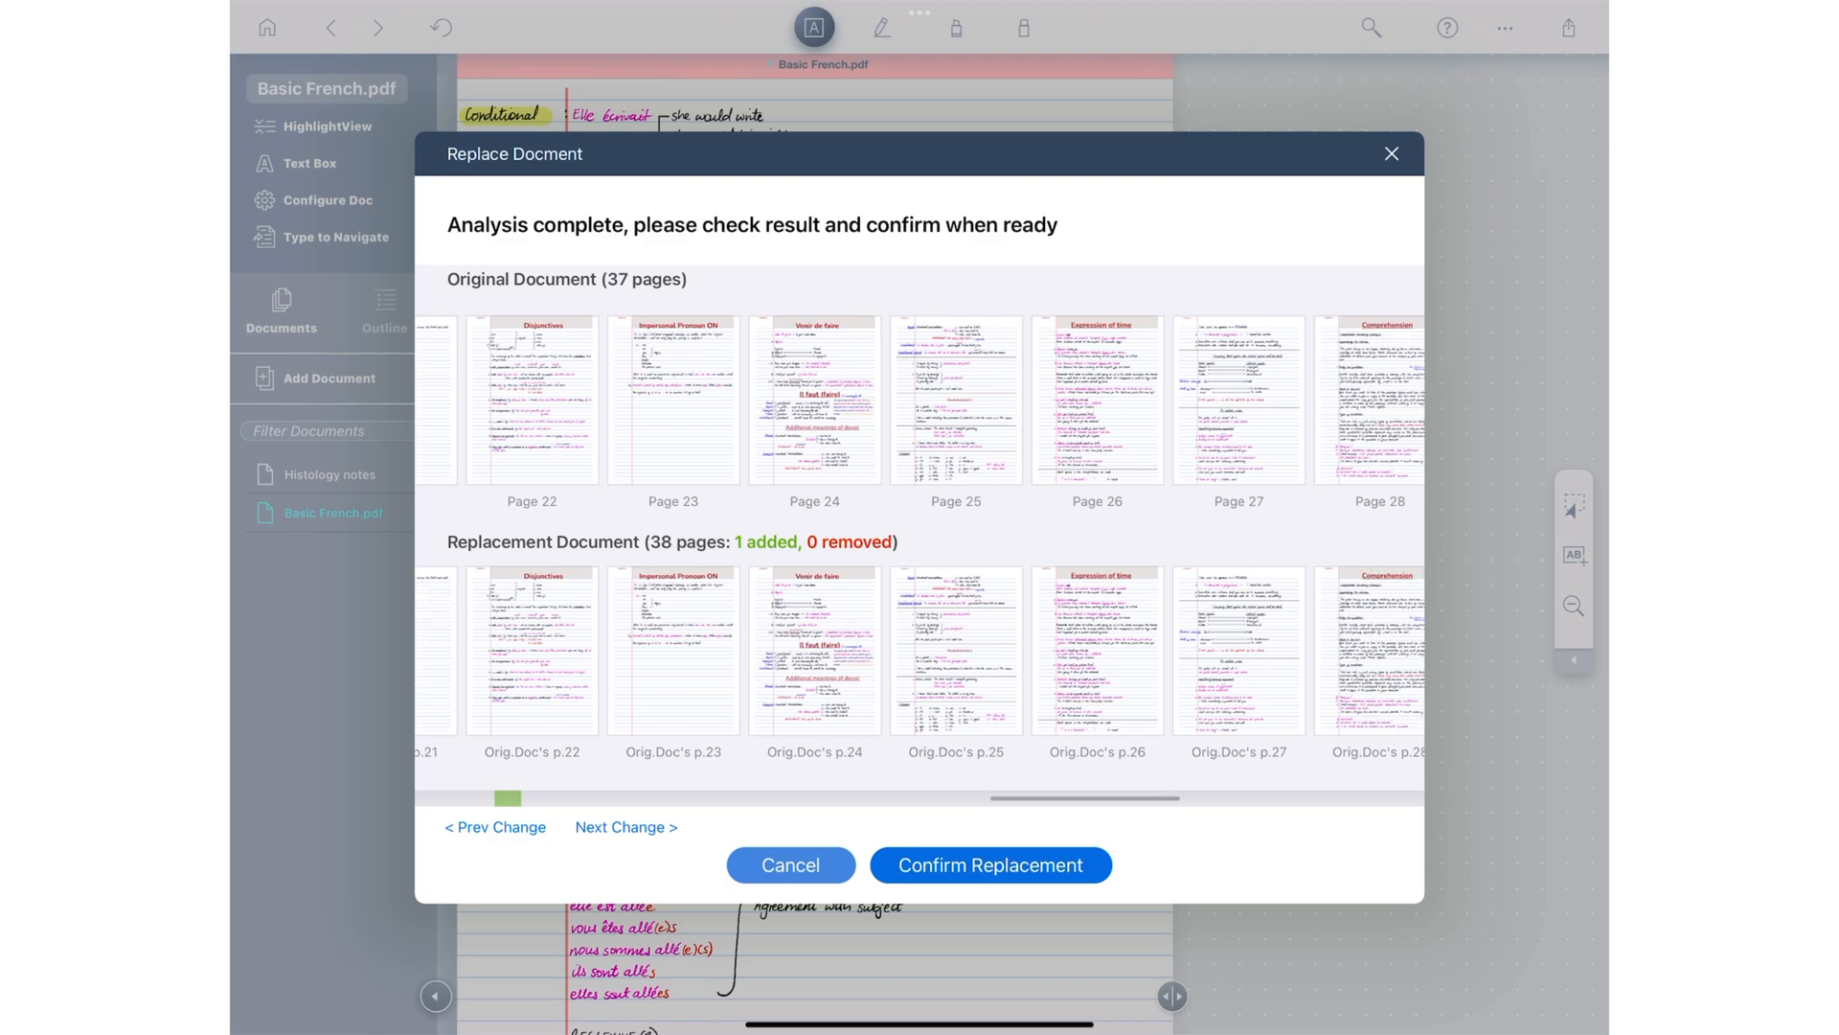
click(990, 864)
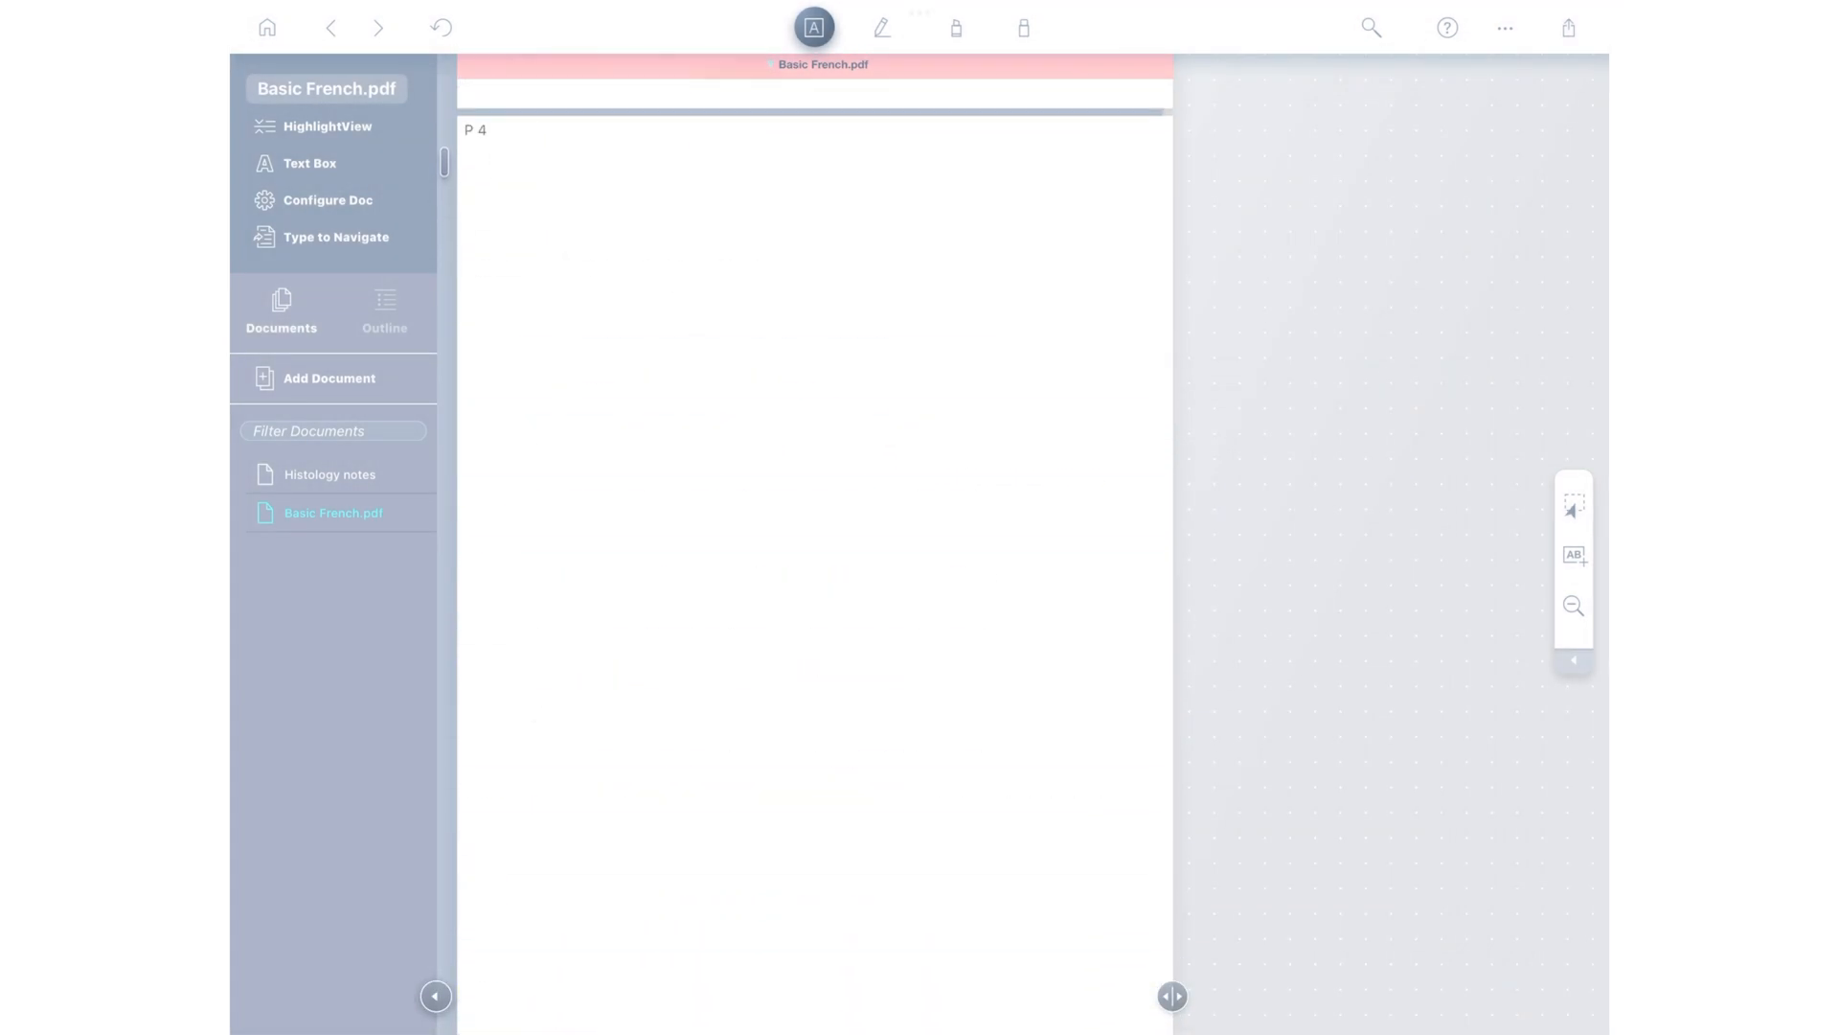
Step: Handwrite 'Page replaced without any annotations' on the blank added page of Basic French.pdf
click(882, 27)
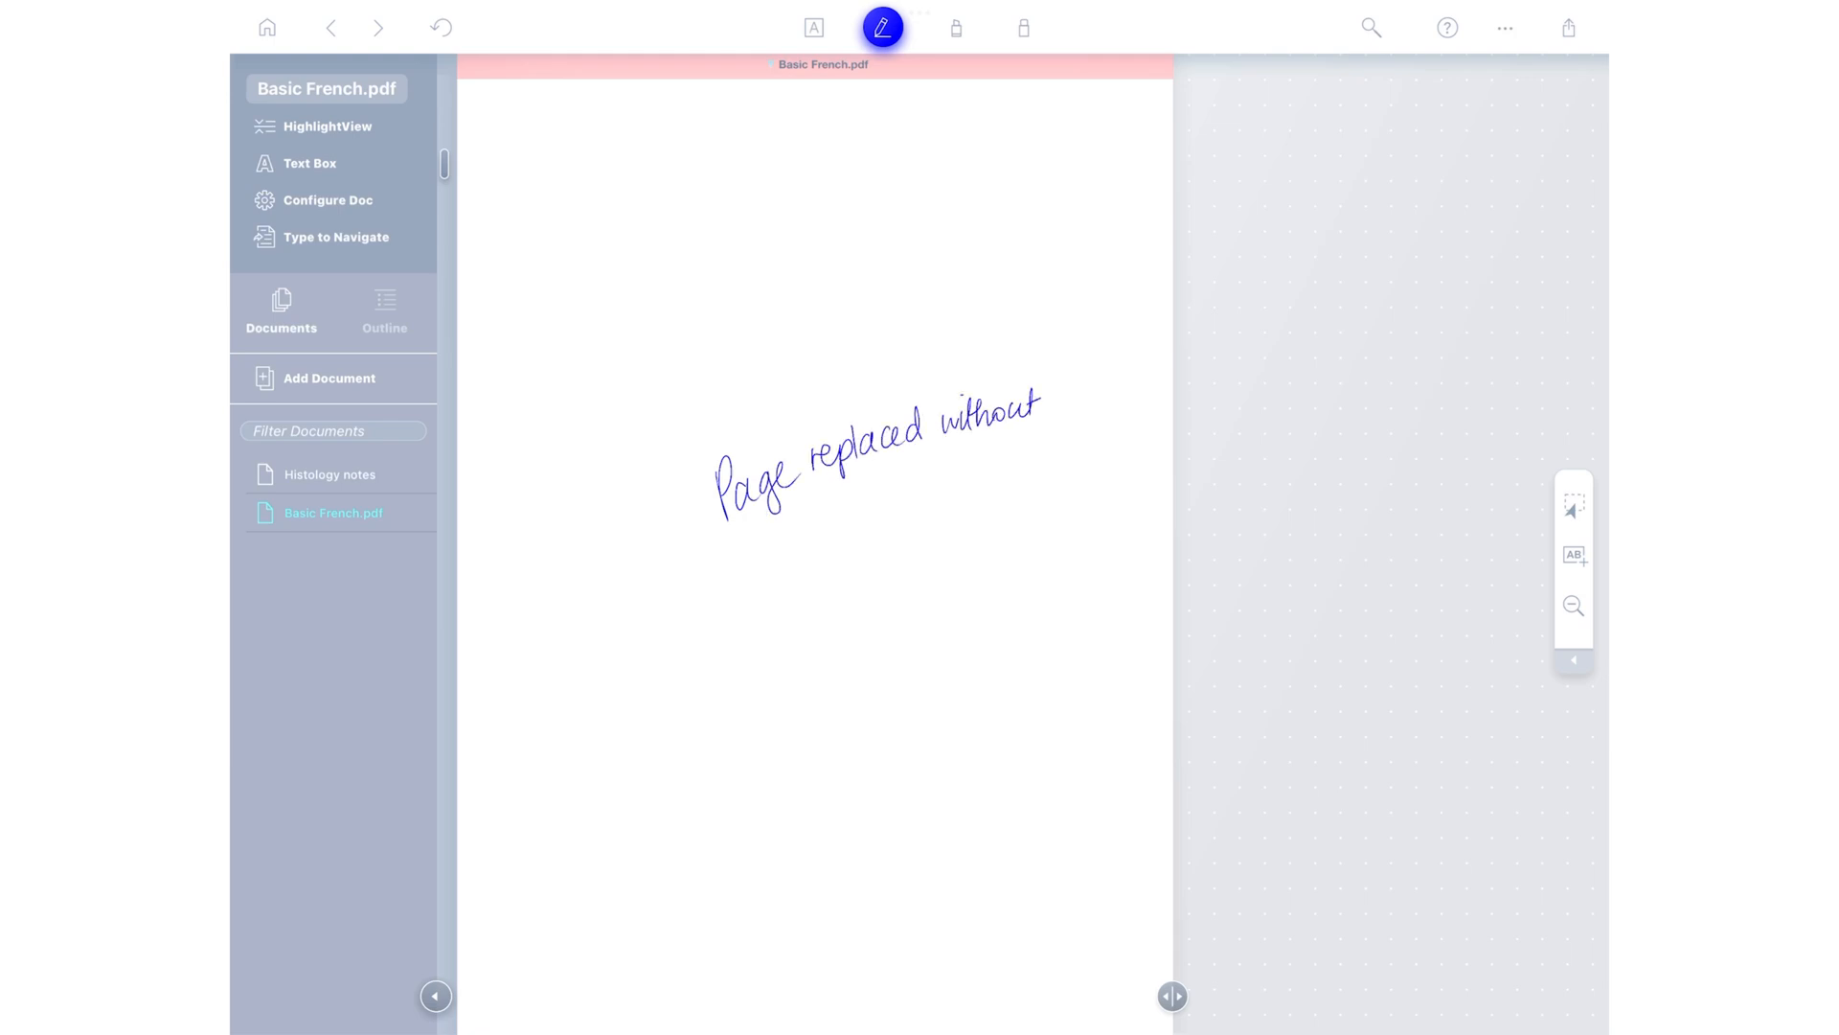
drag(734, 574, 956, 558)
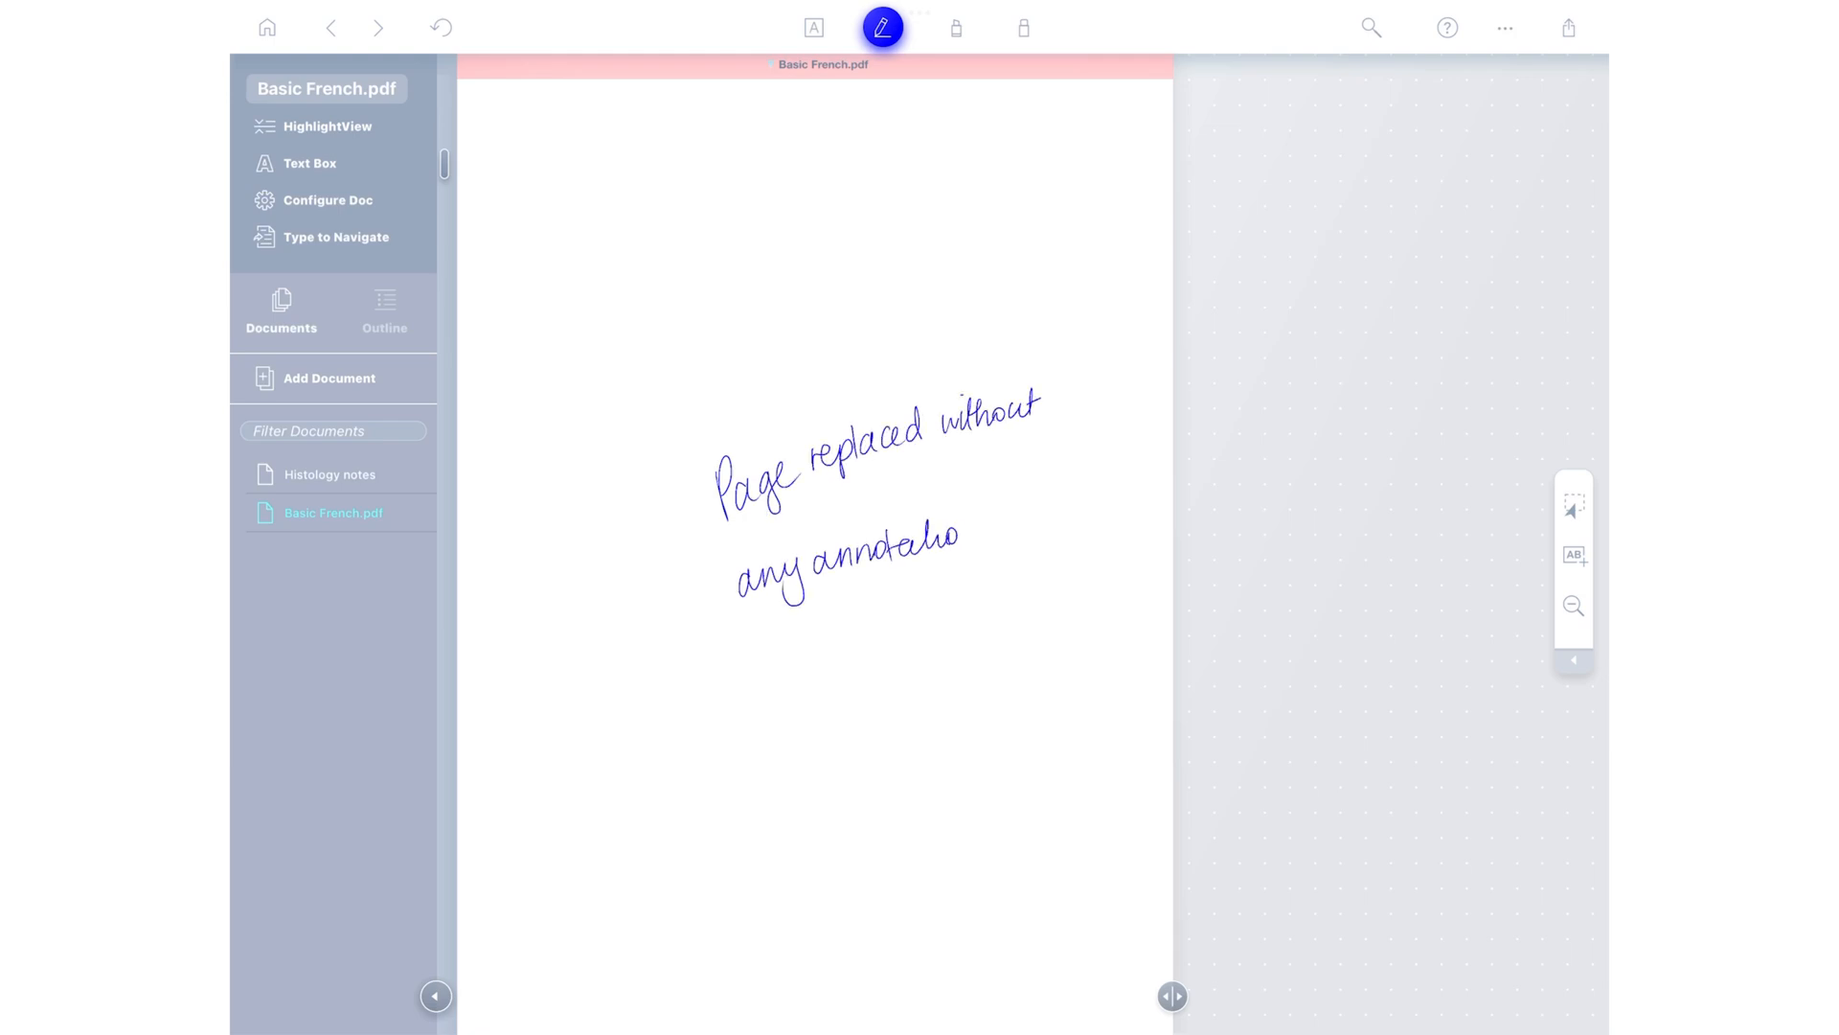